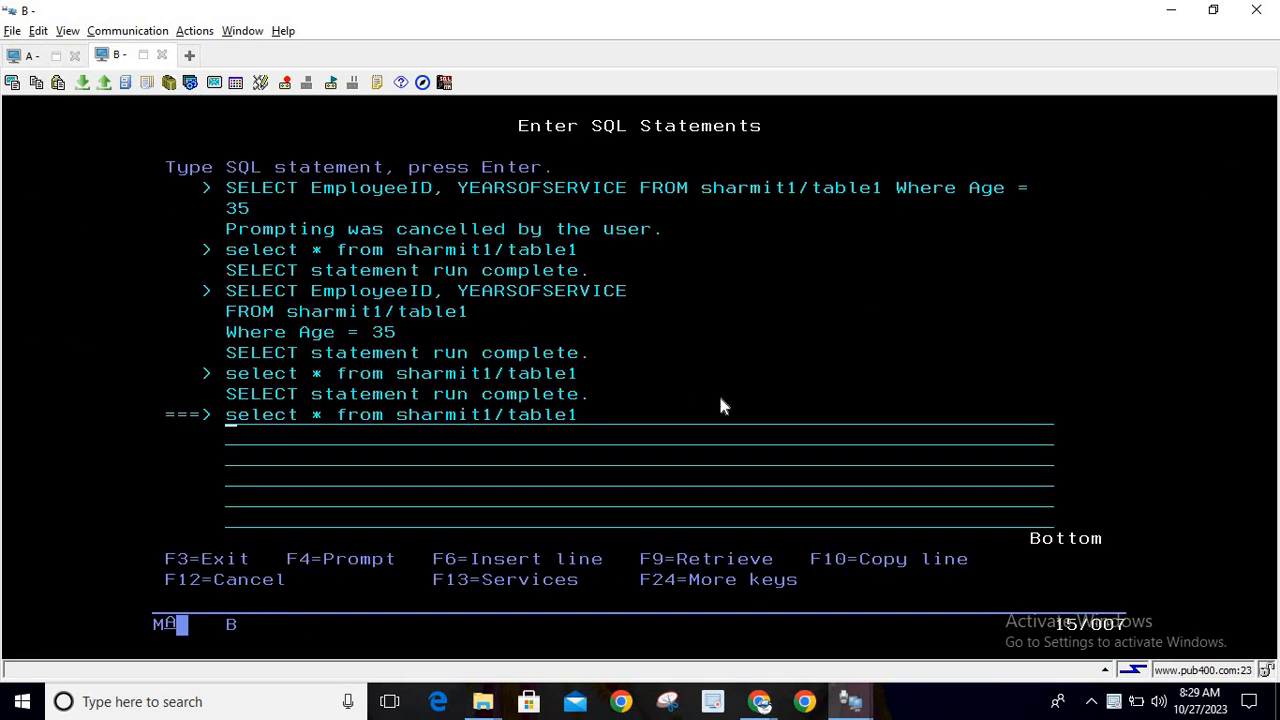
pyautogui.moveTo(456, 436)
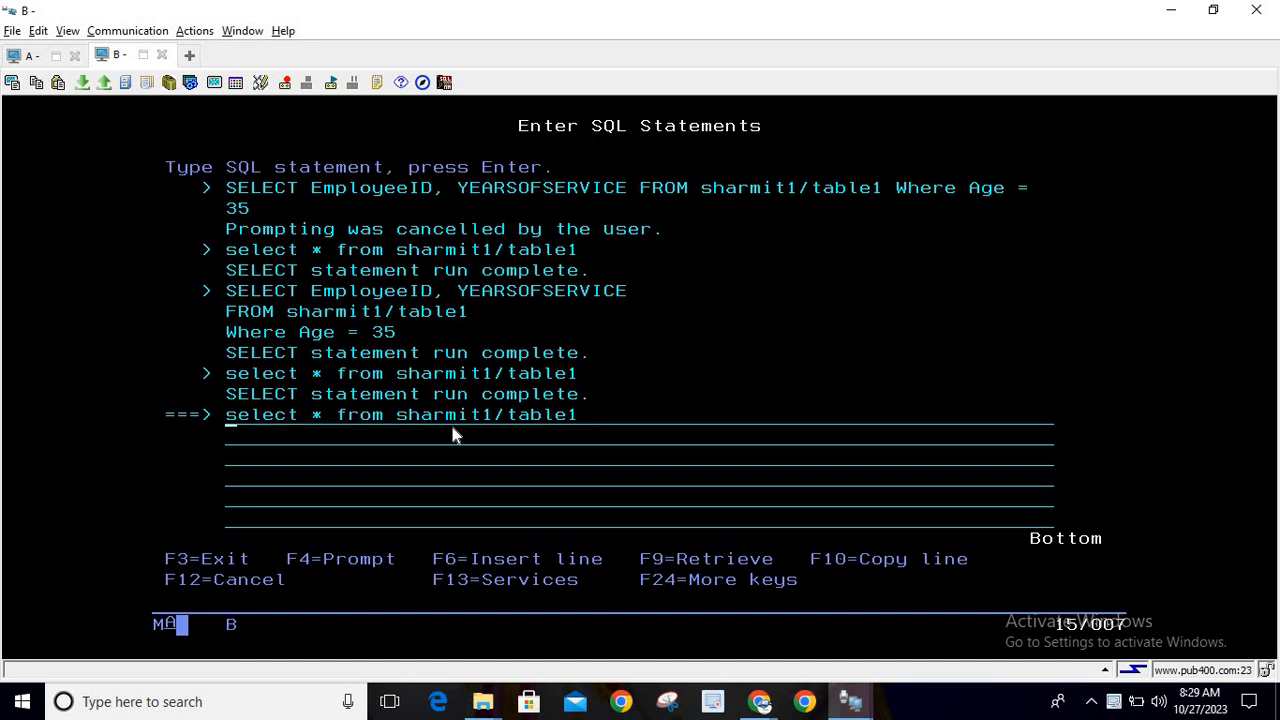
# - Run 'select * from sharmit1/table1' and highlight the EmployeeID column and employee 6's row
pyautogui.press('Enter')
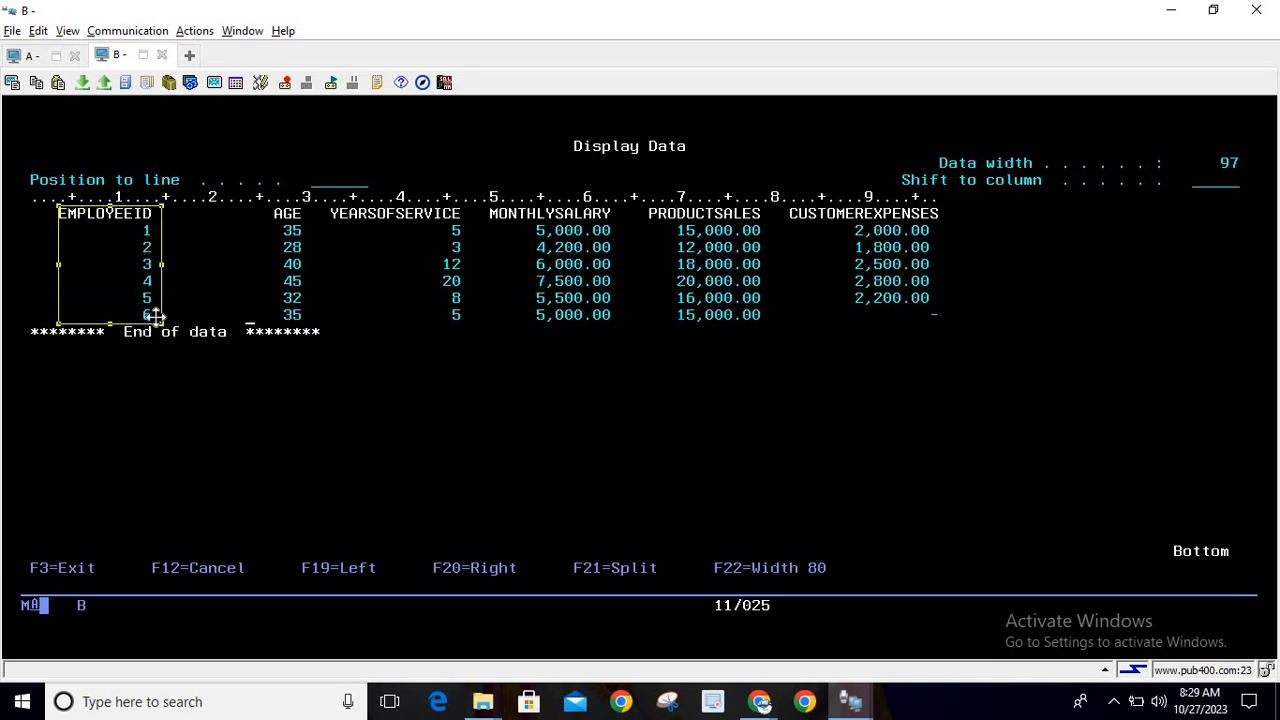
pyautogui.moveTo(104, 270); pyautogui.dragTo(370, 270)
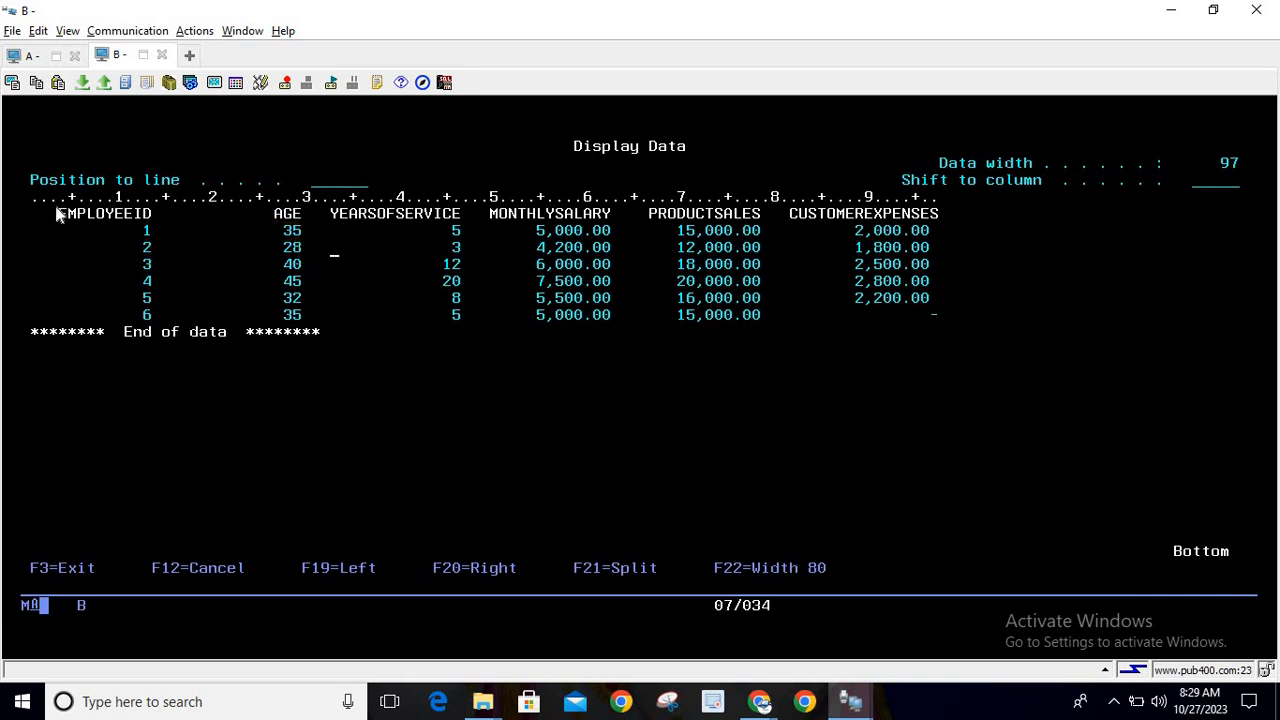
pyautogui.moveTo(56, 214); pyautogui.dragTo(170, 340)
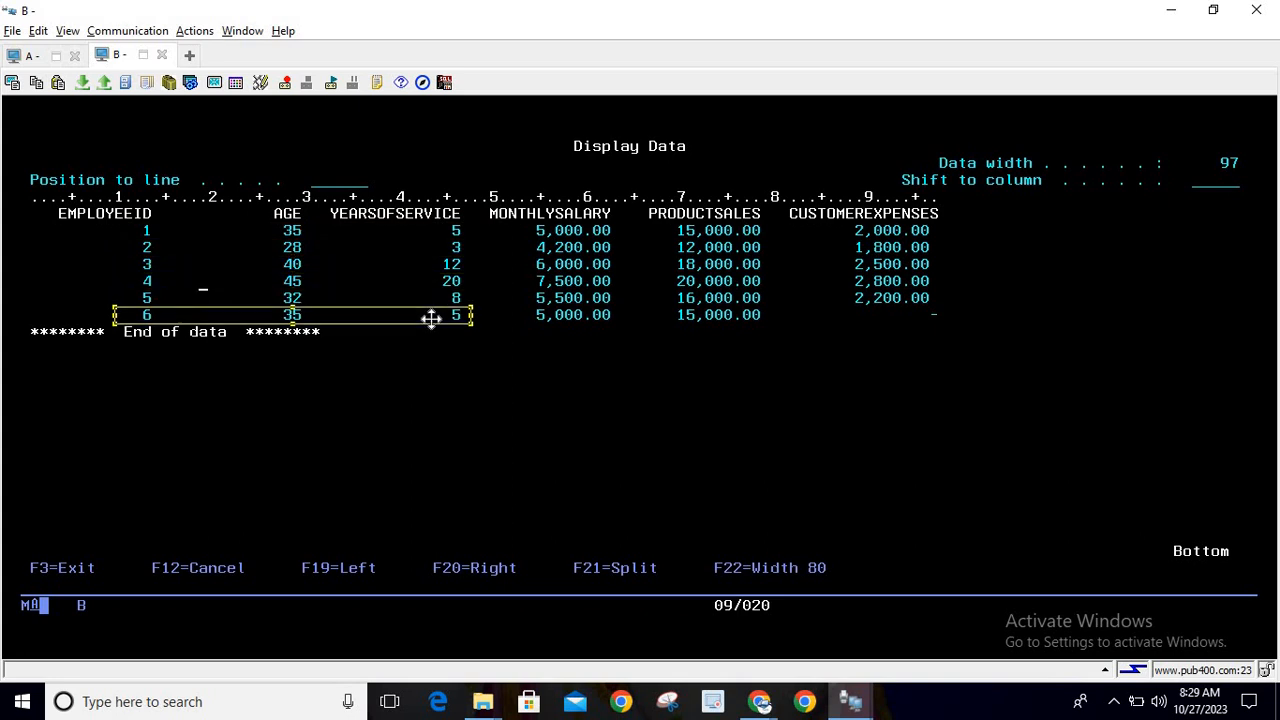
pyautogui.moveTo(430, 318)
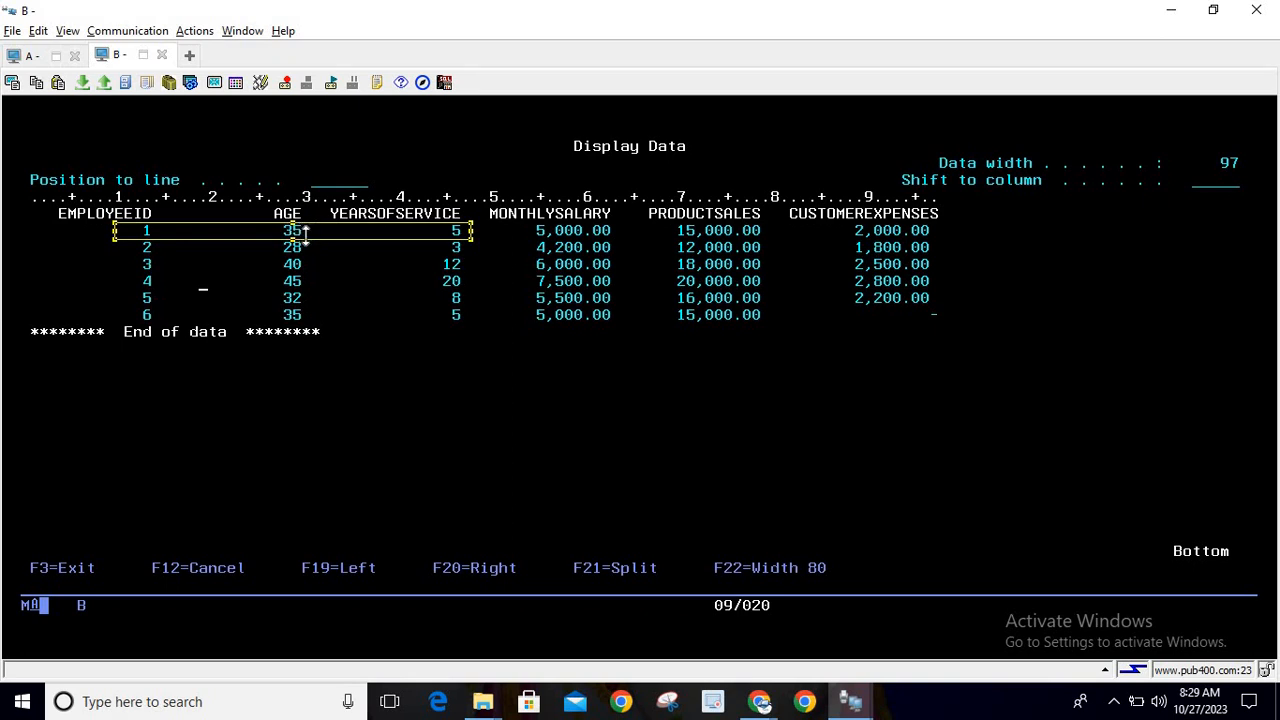
pyautogui.moveTo(374, 298)
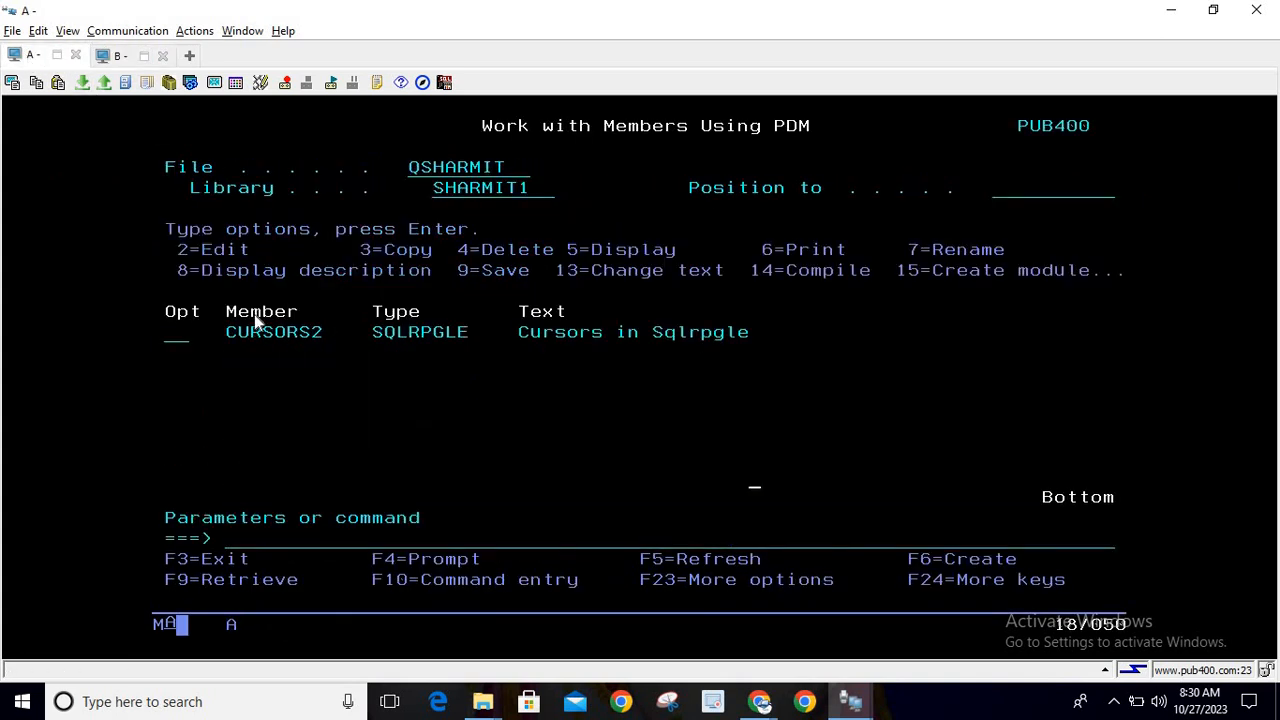
# - Edit member CURSORS2 with option 2 and page down through its variable and cursor declarations
pyautogui.write('2')
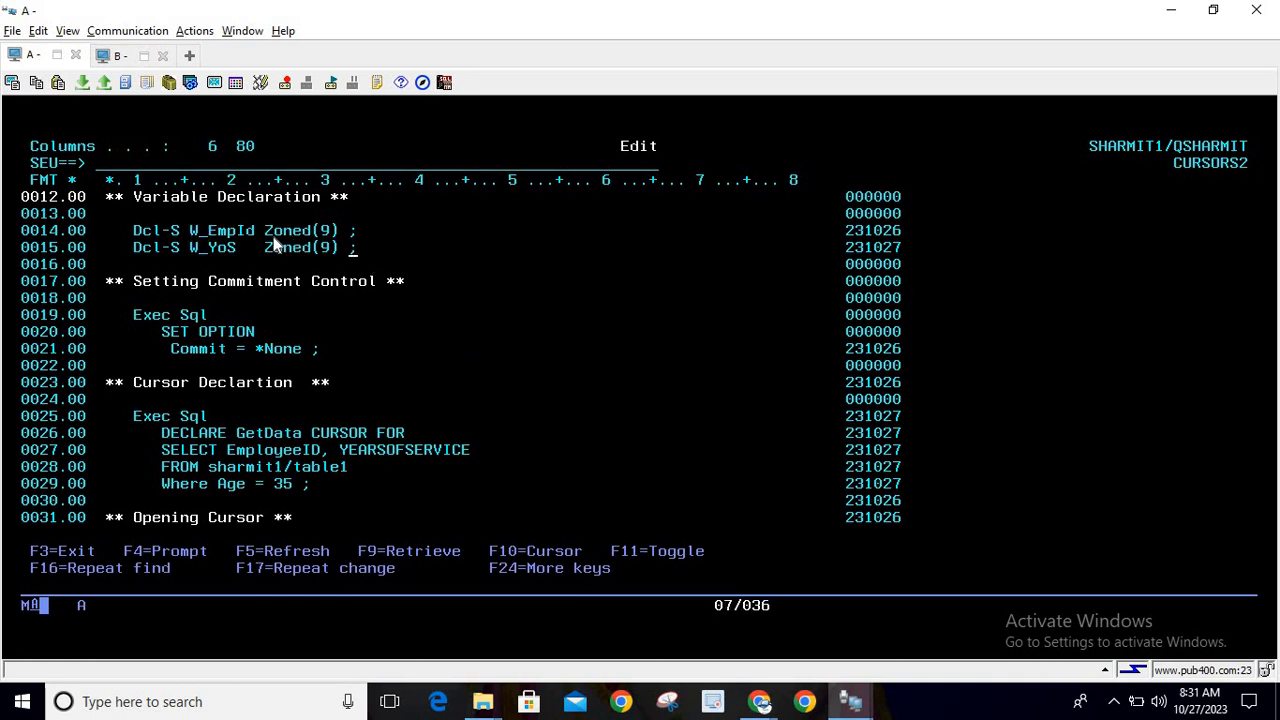
pyautogui.moveTo(300, 280)
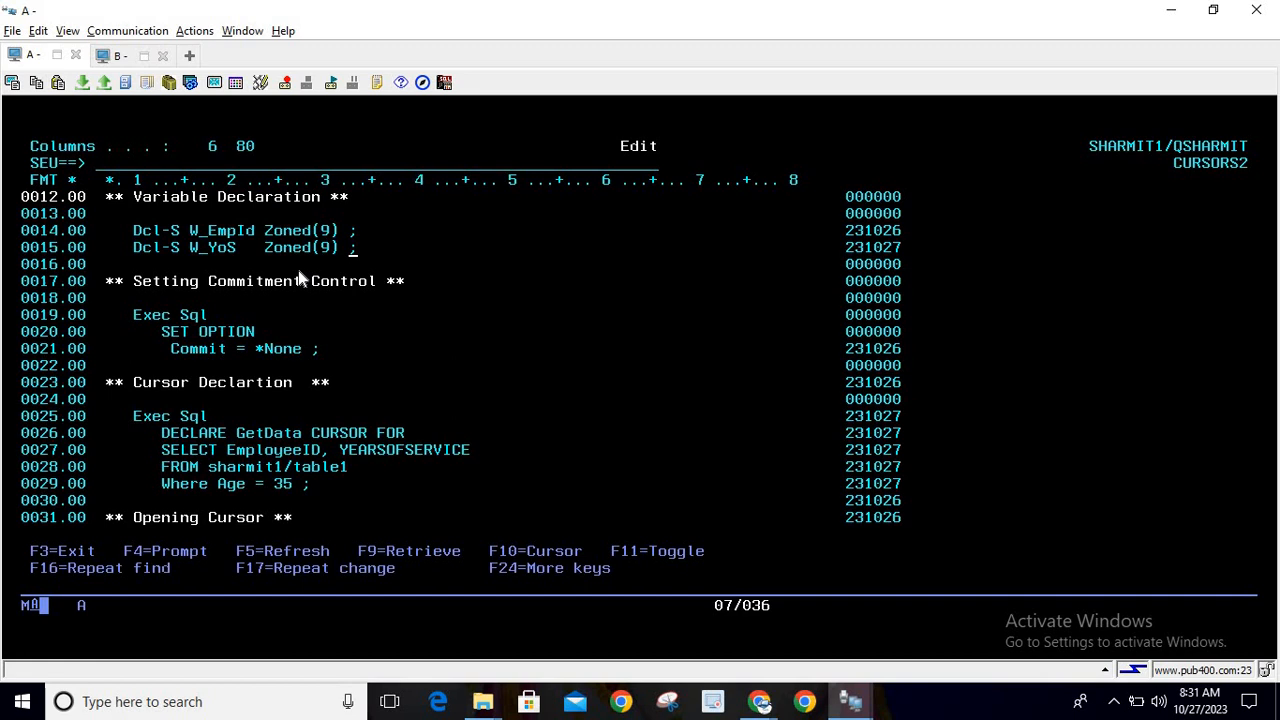
pyautogui.moveTo(282, 262)
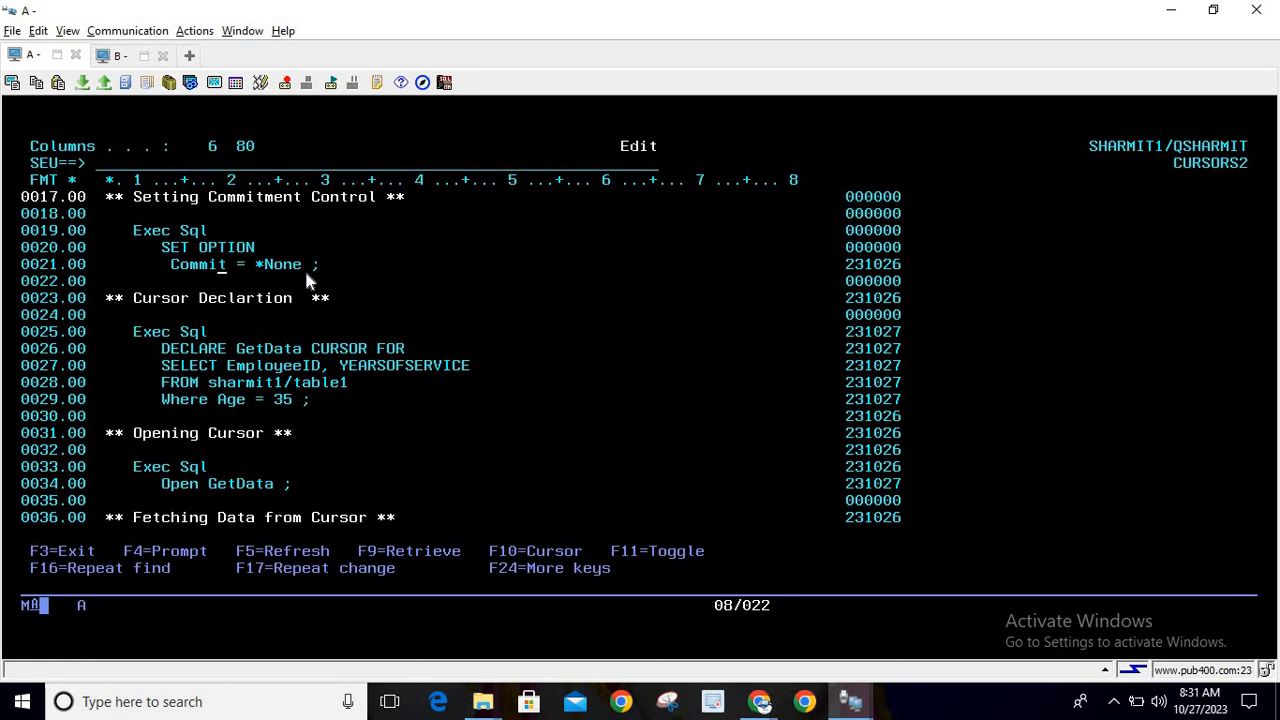
pyautogui.scroll(-3)
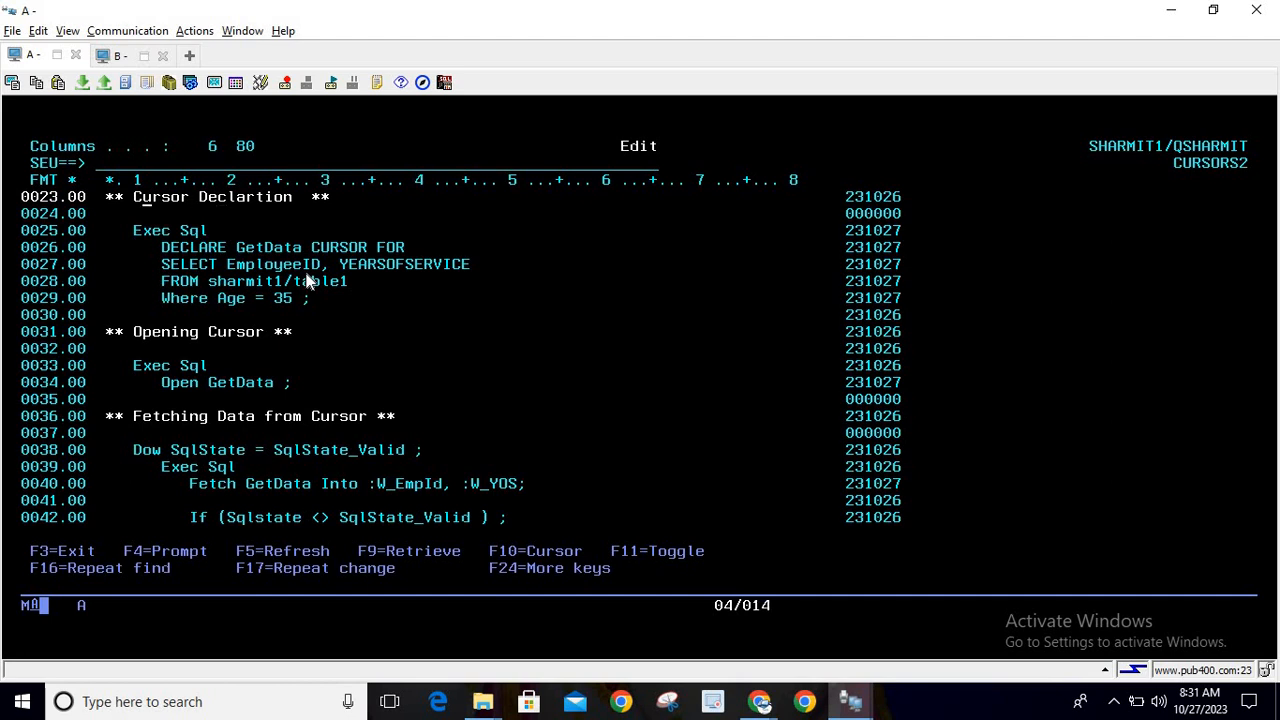
pyautogui.press('Down')
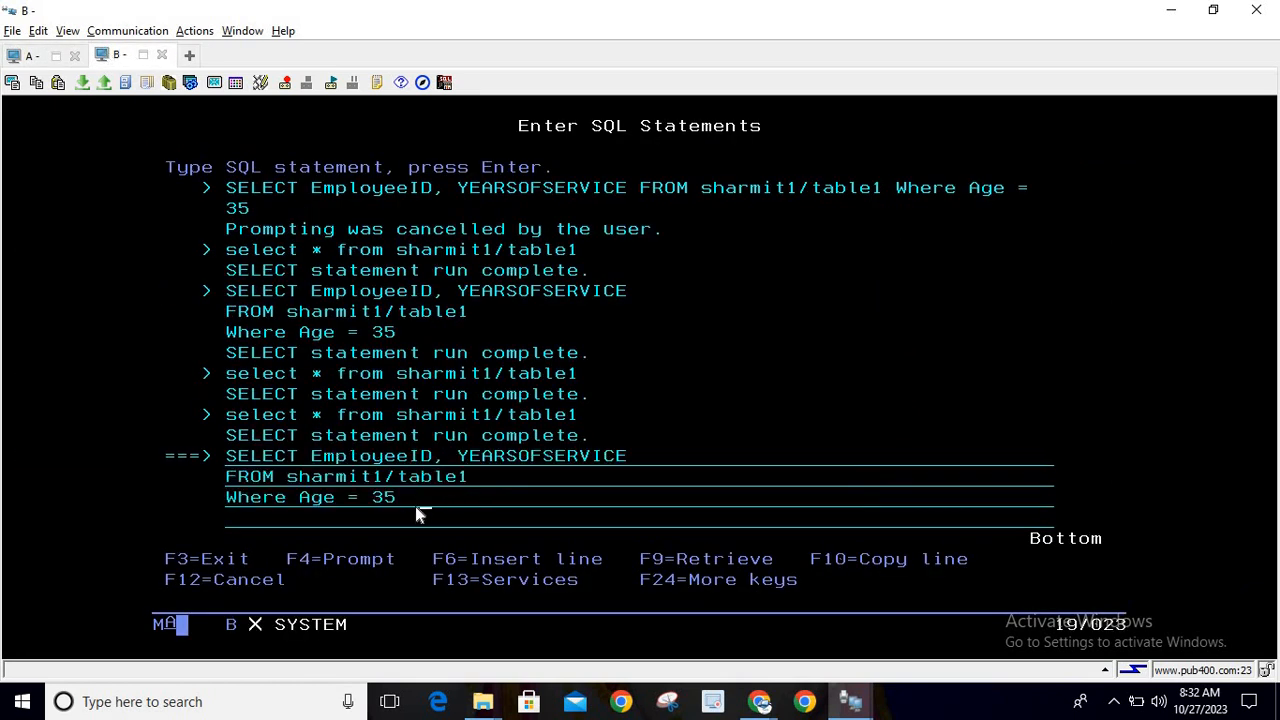
# - Run the EmployeeID, YEARSOFSERVICE query for Age = 35, returning employees 1 and 6
pyautogui.press('Enter')
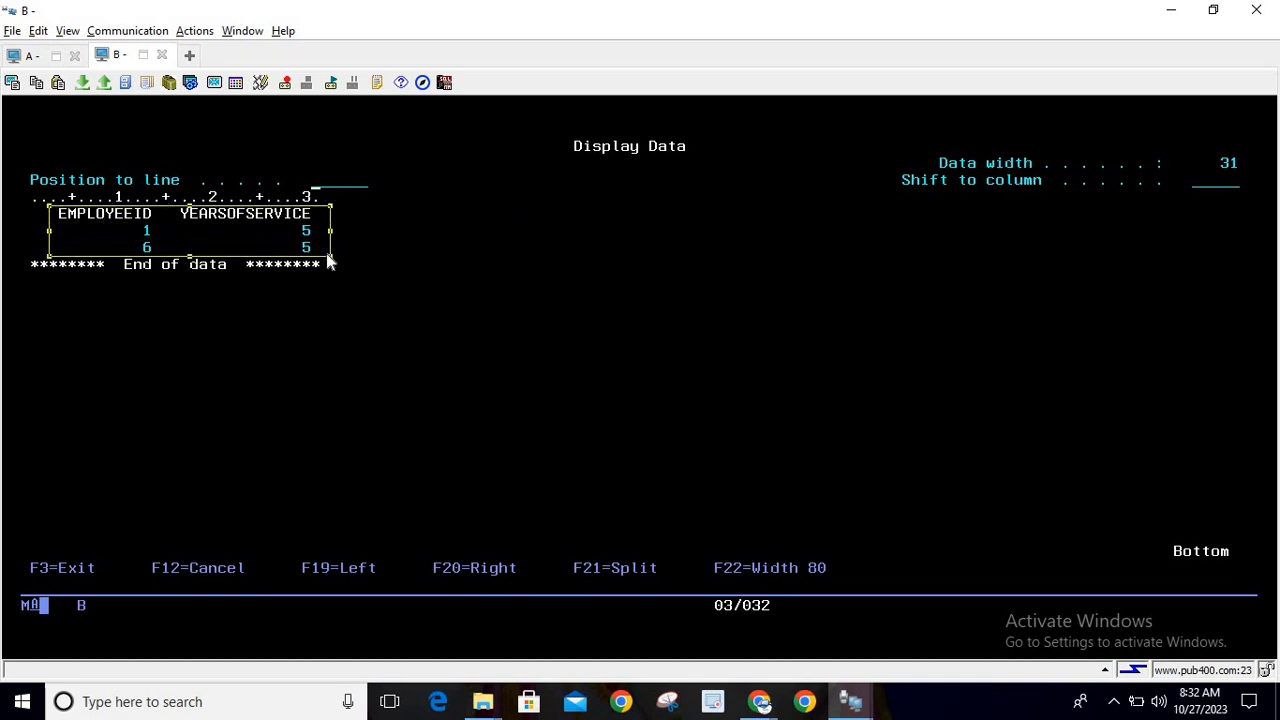
pyautogui.moveTo(352, 260)
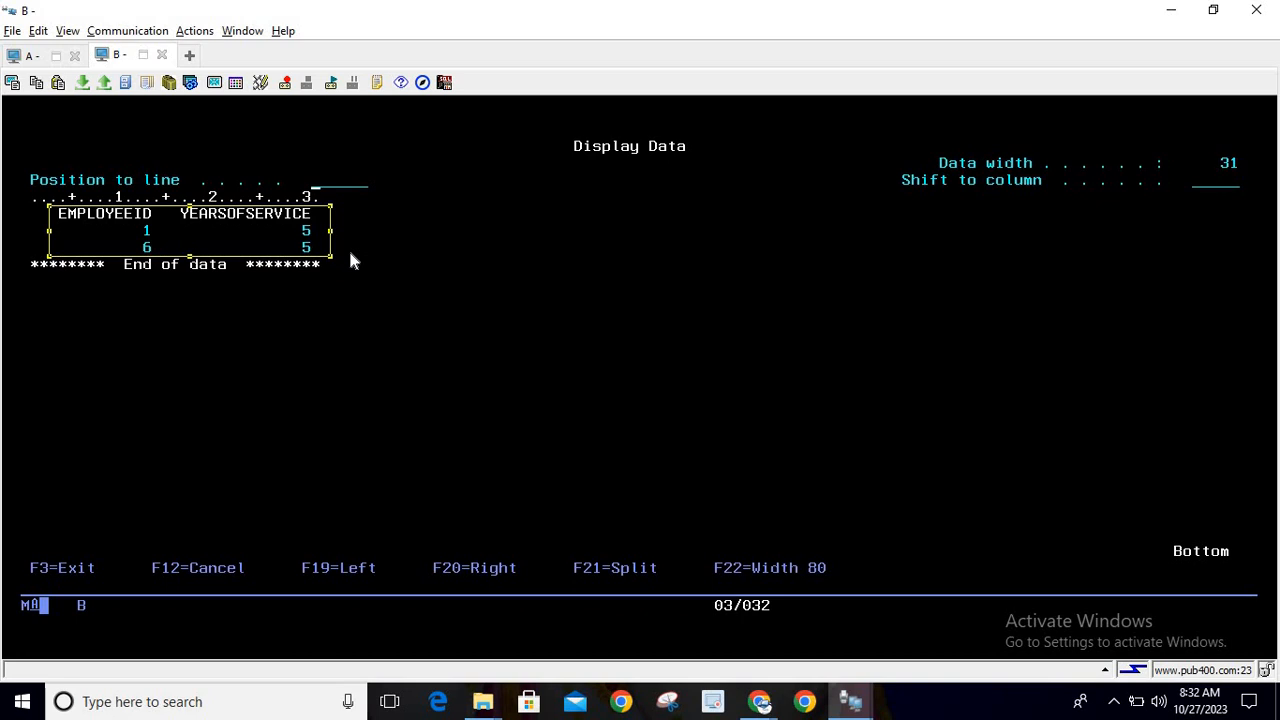
pyautogui.moveTo(220, 234)
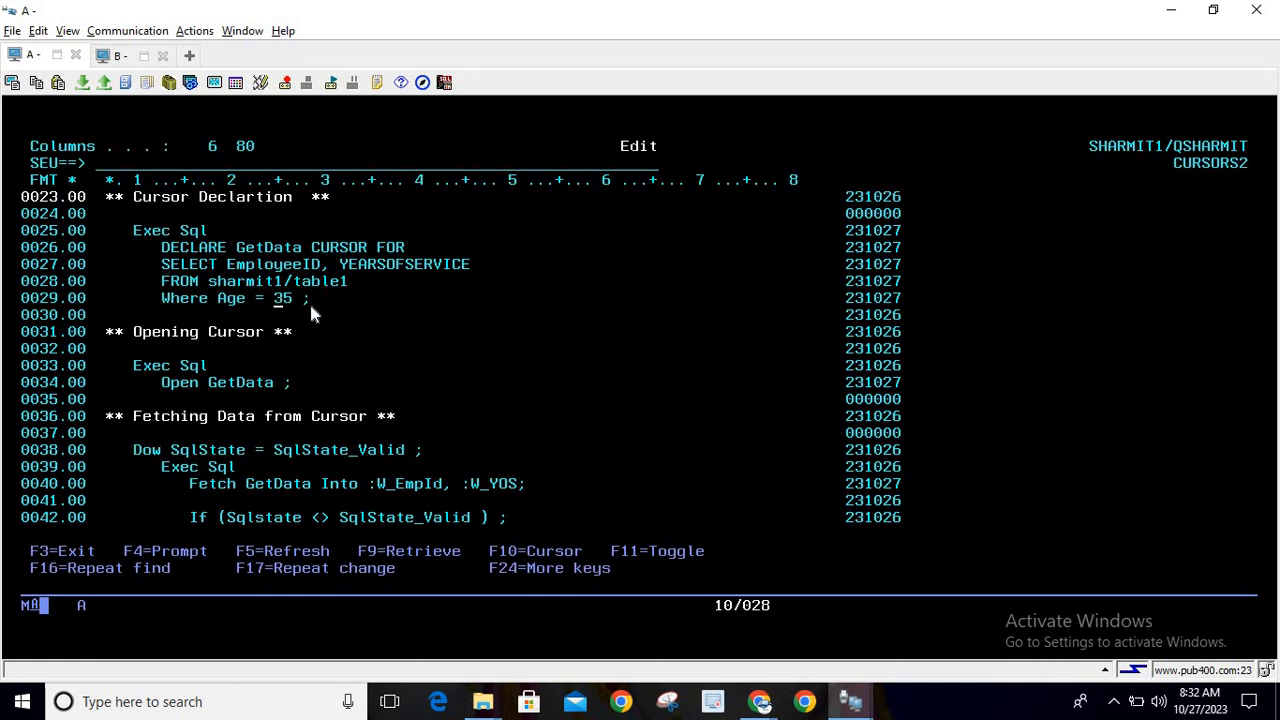
pyautogui.moveTo(282, 348)
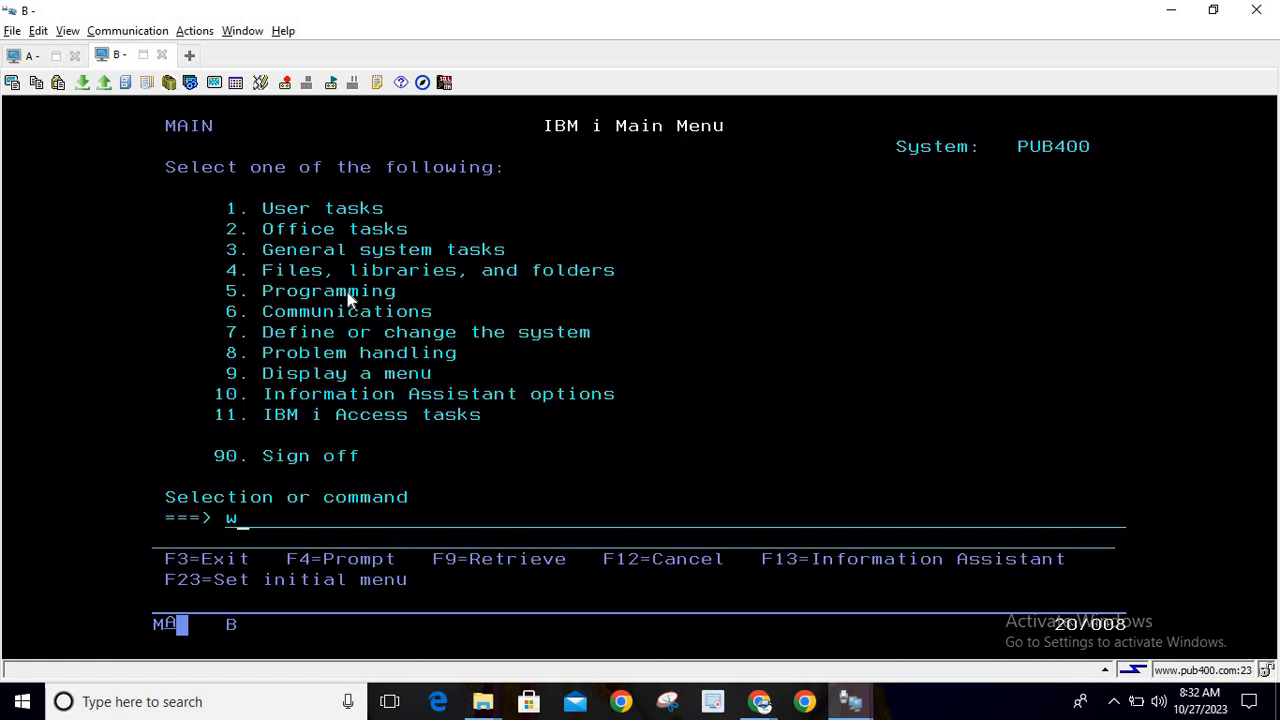
# - Run WRKMBRPDM from session B's main menu to work with source members
pyautogui.write('rkmbrpdm')
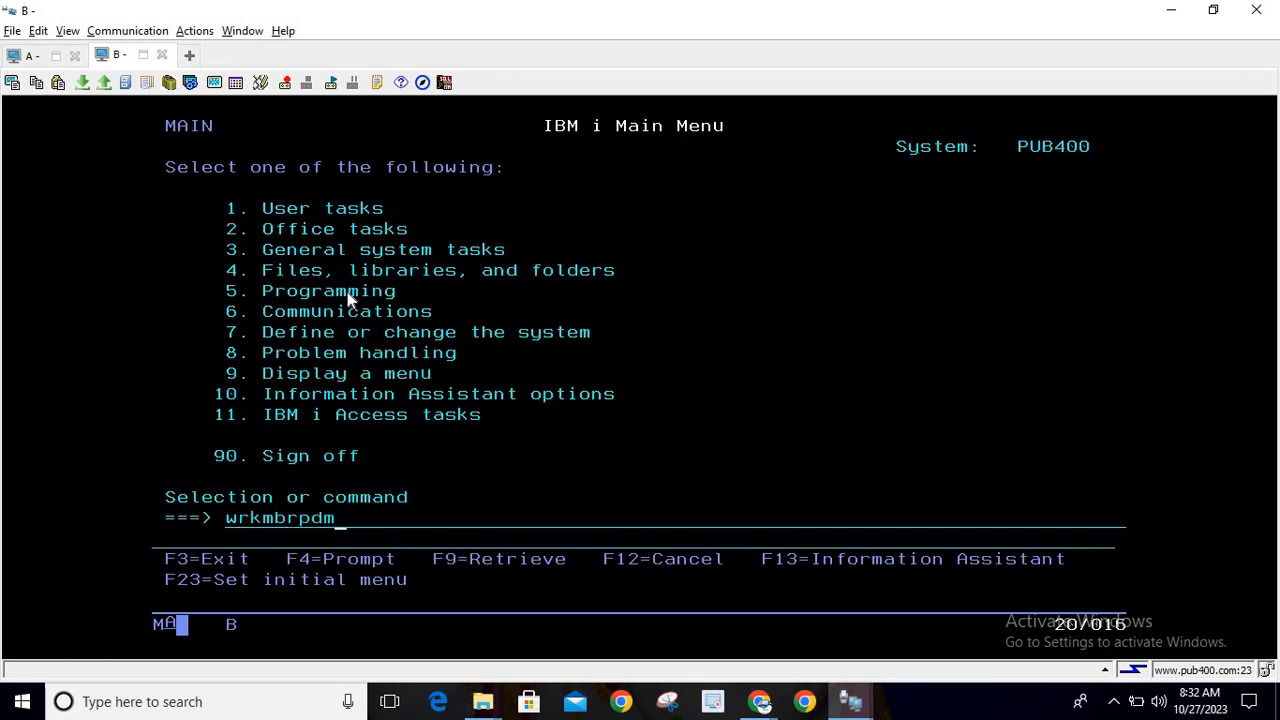
pyautogui.press('Enter')
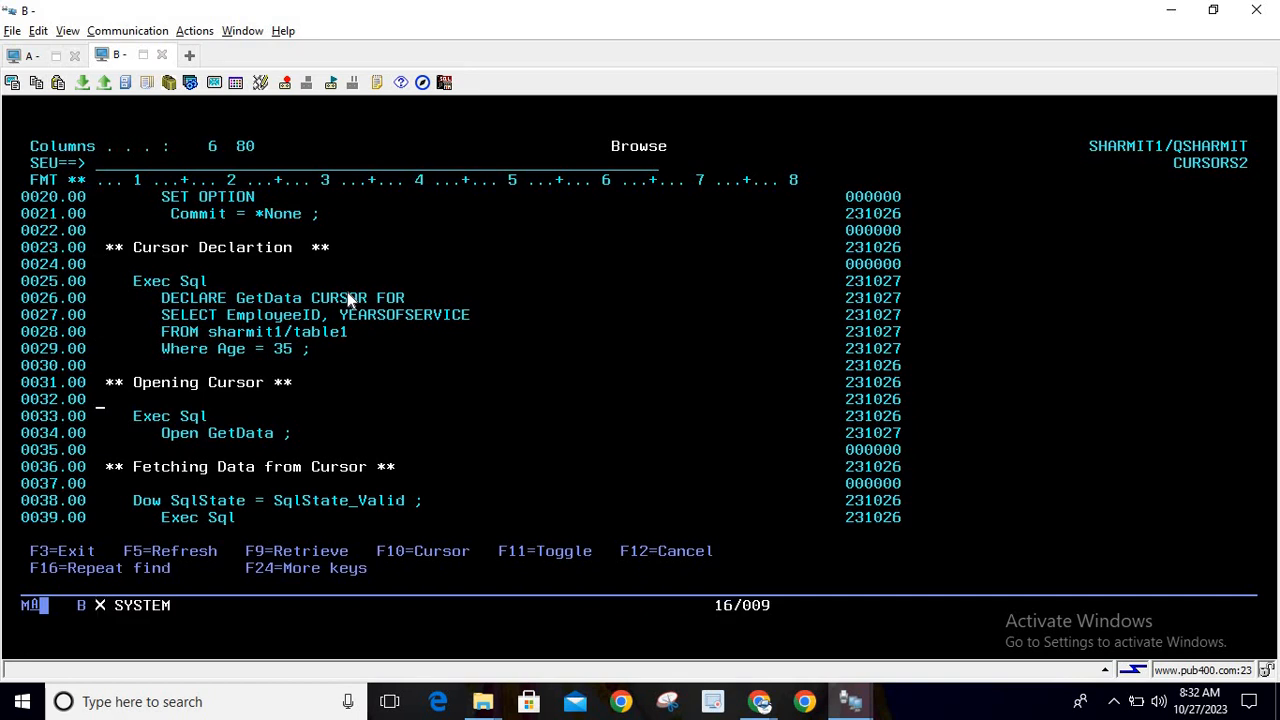
# - Browse CURSORS2's cursor declaration, fetch loop and cursor close to end of data, highlighting the fetch line
pyautogui.scroll(-3)
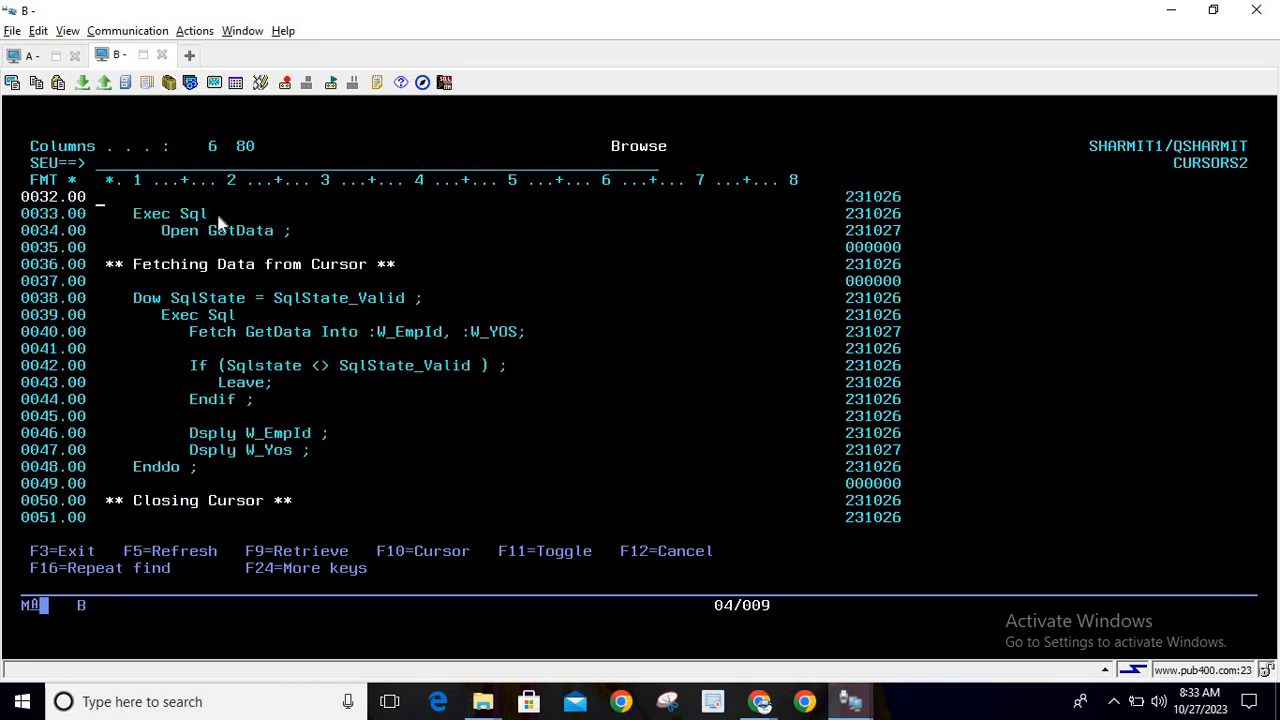
pyautogui.moveTo(250, 248)
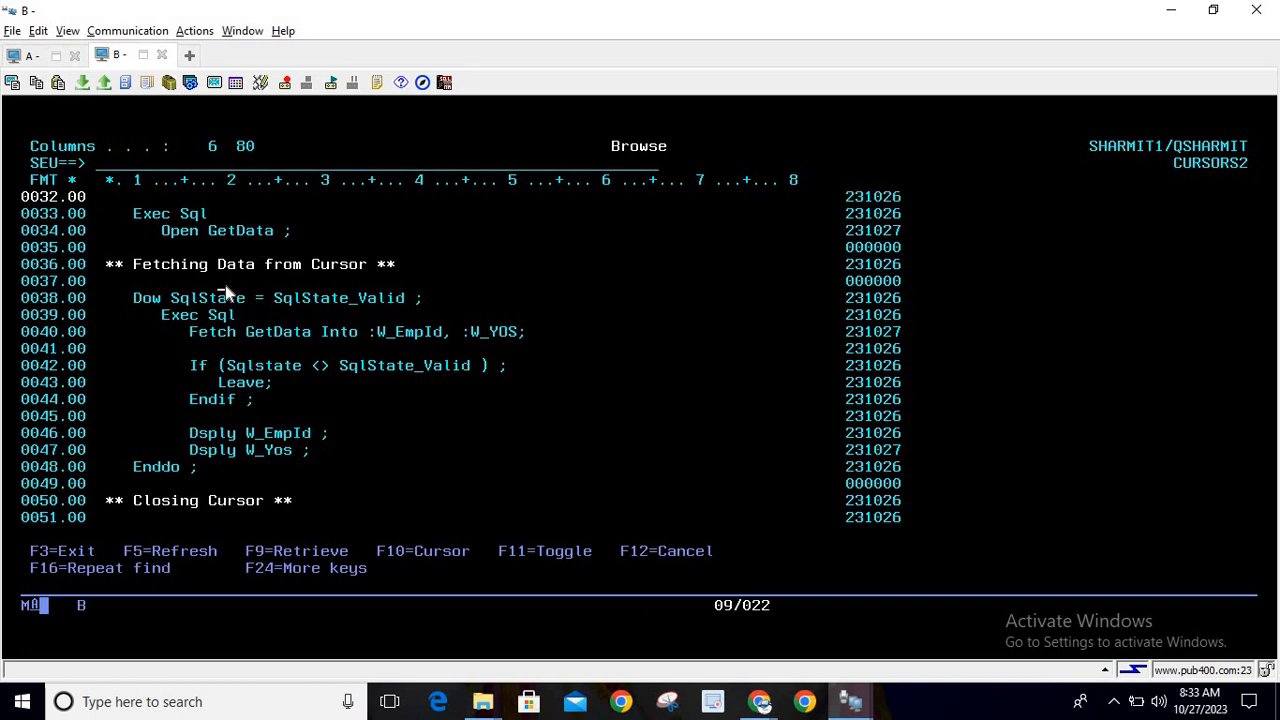
pyautogui.moveTo(248, 280)
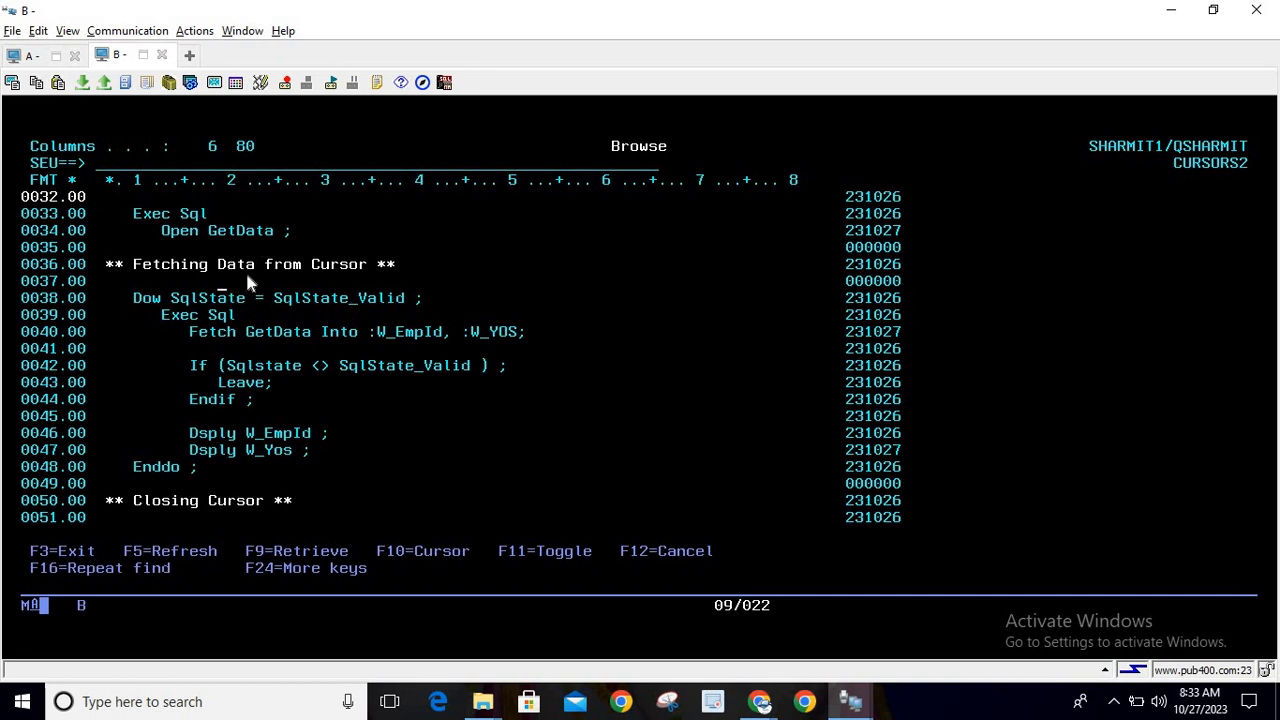
pyautogui.scroll(-3)
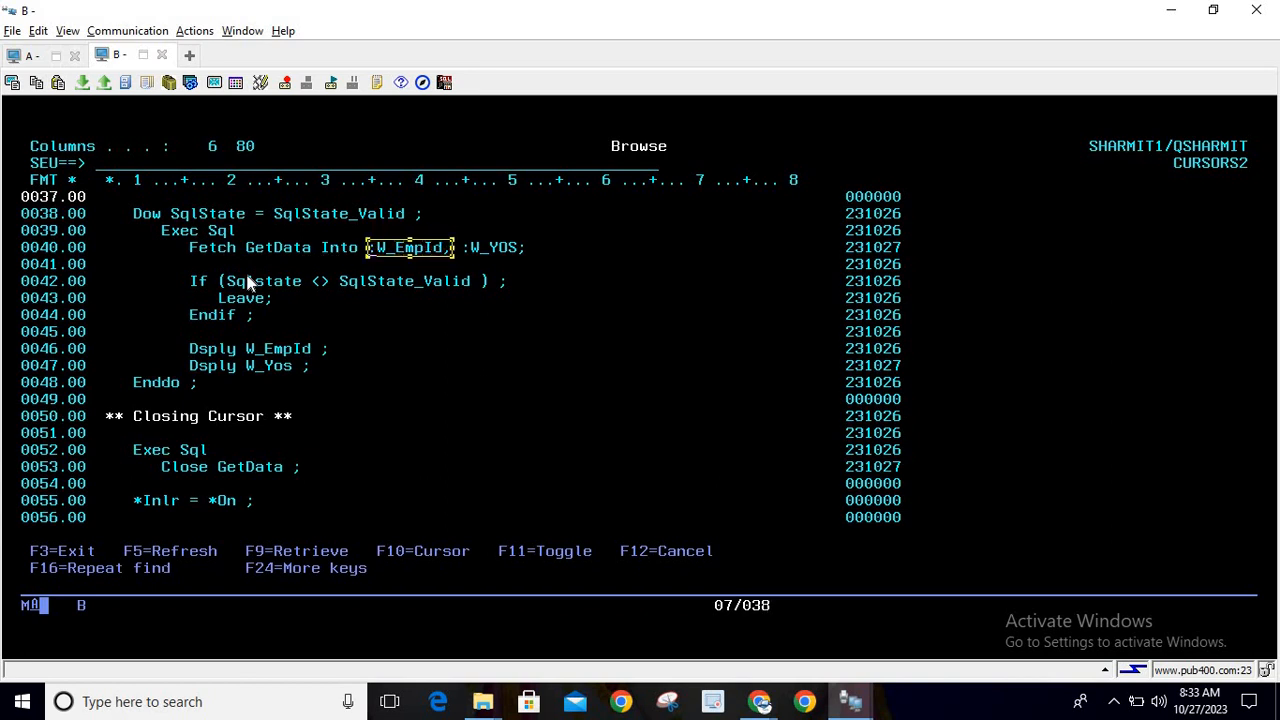
pyautogui.moveTo(420, 248)
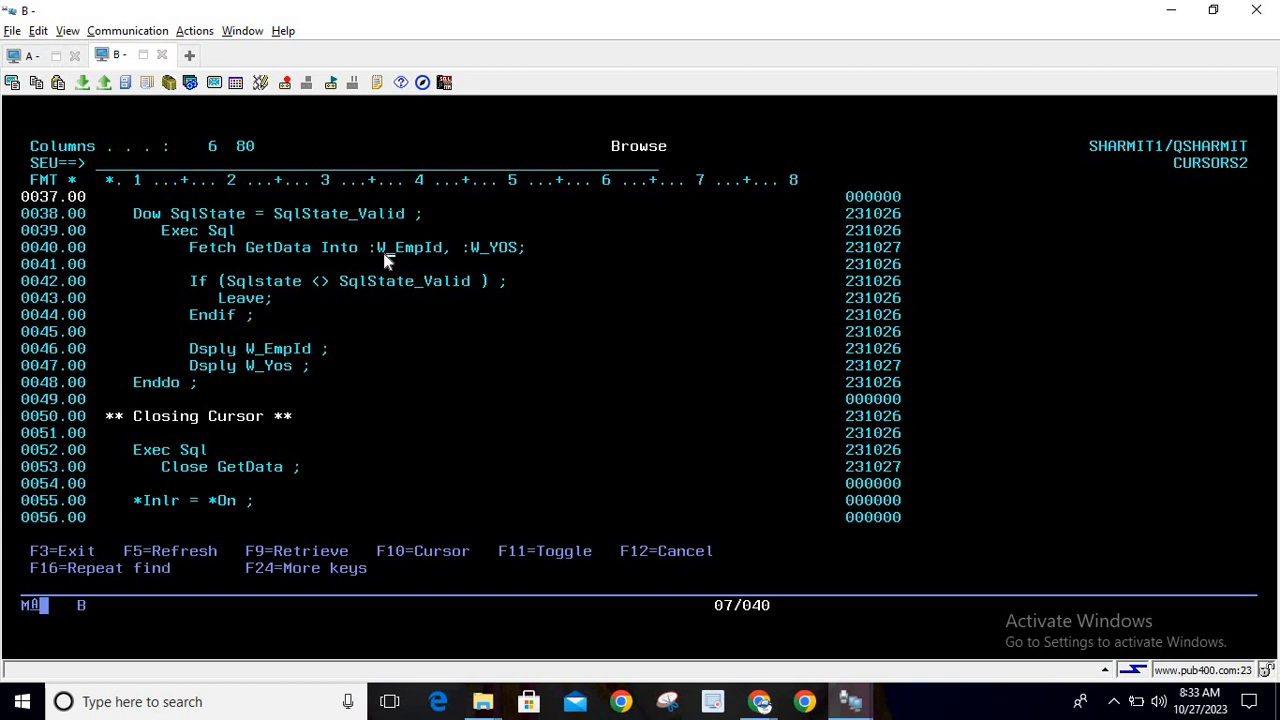
pyautogui.moveTo(404, 268)
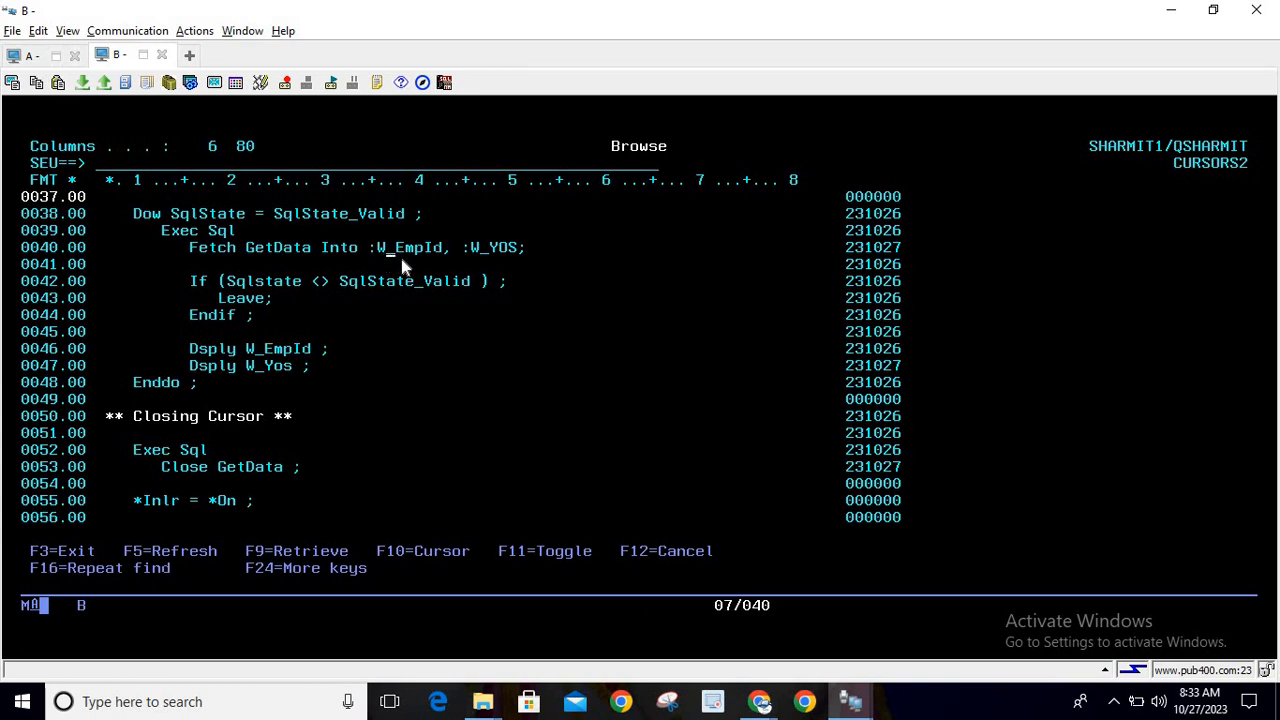
pyautogui.moveTo(366, 248)
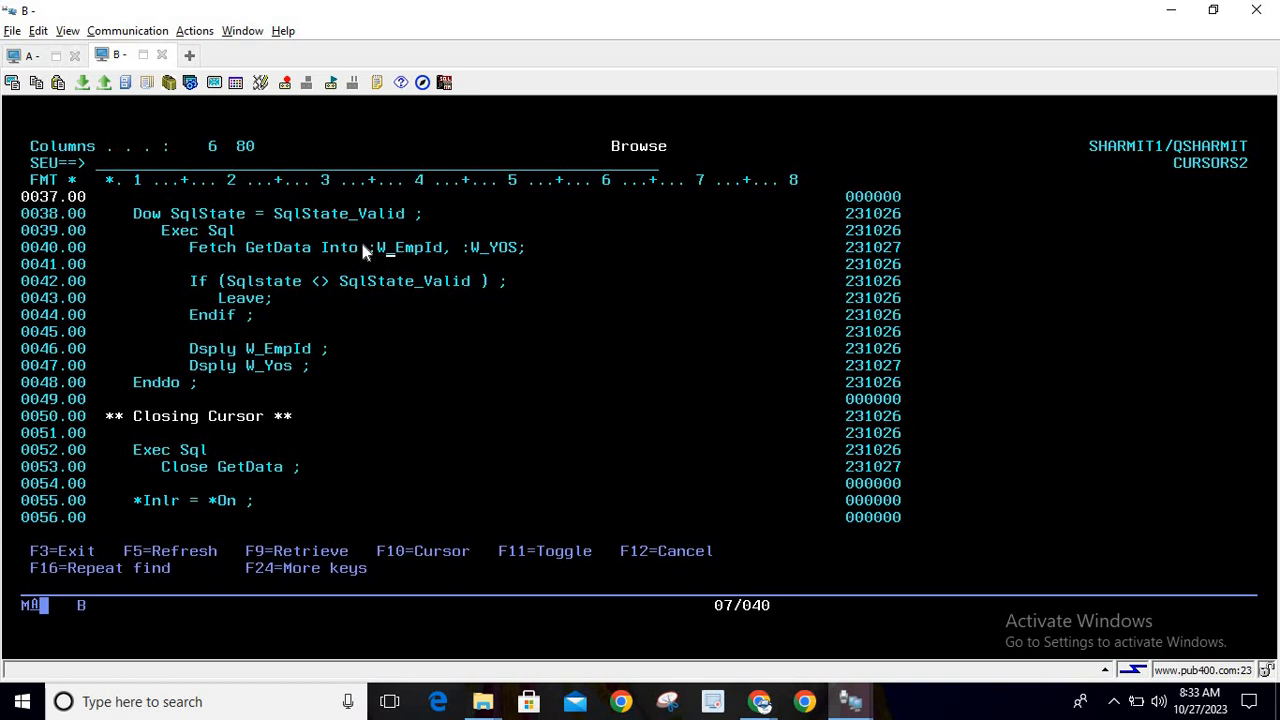
pyautogui.scroll(3)
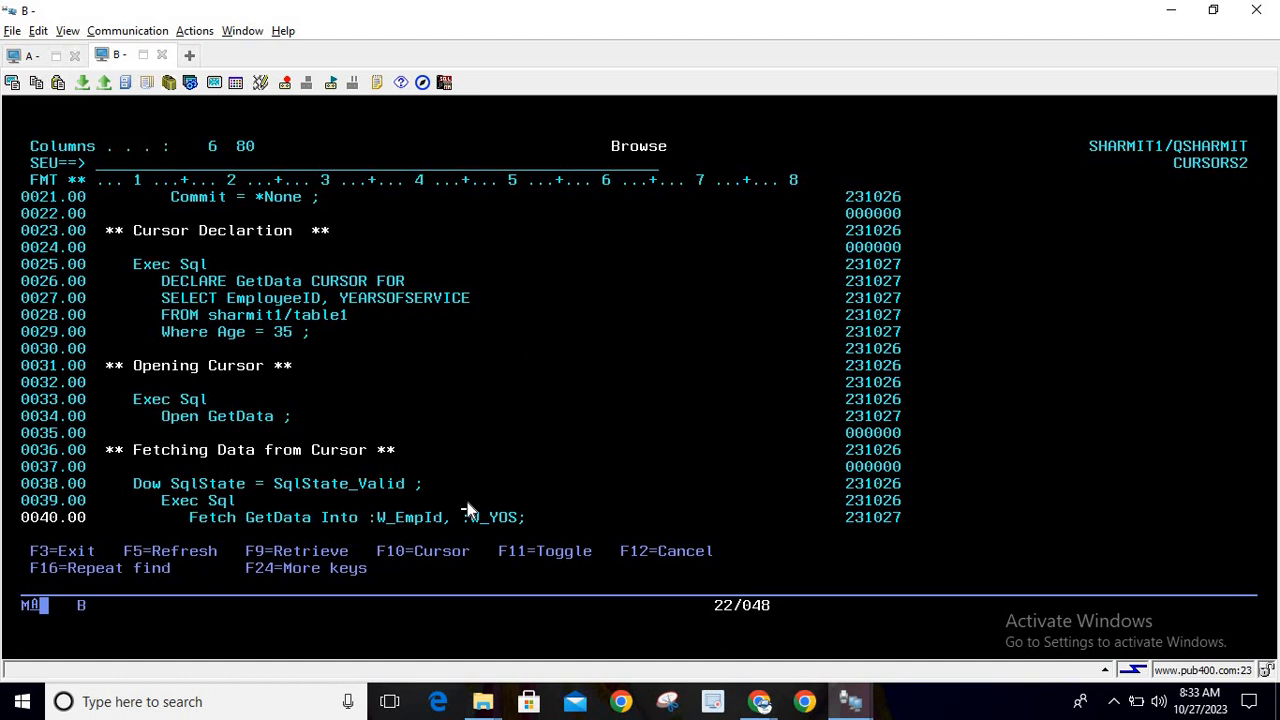
pyautogui.scroll(-3)
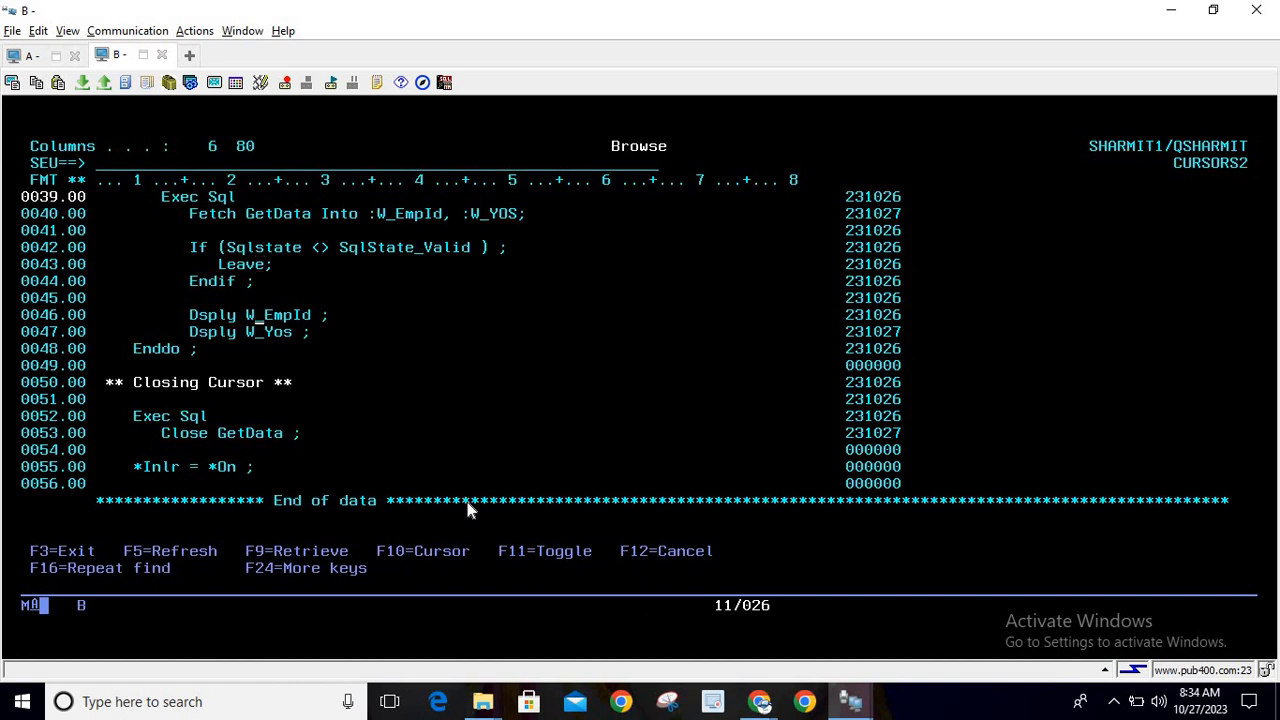
pyautogui.scroll(-3)
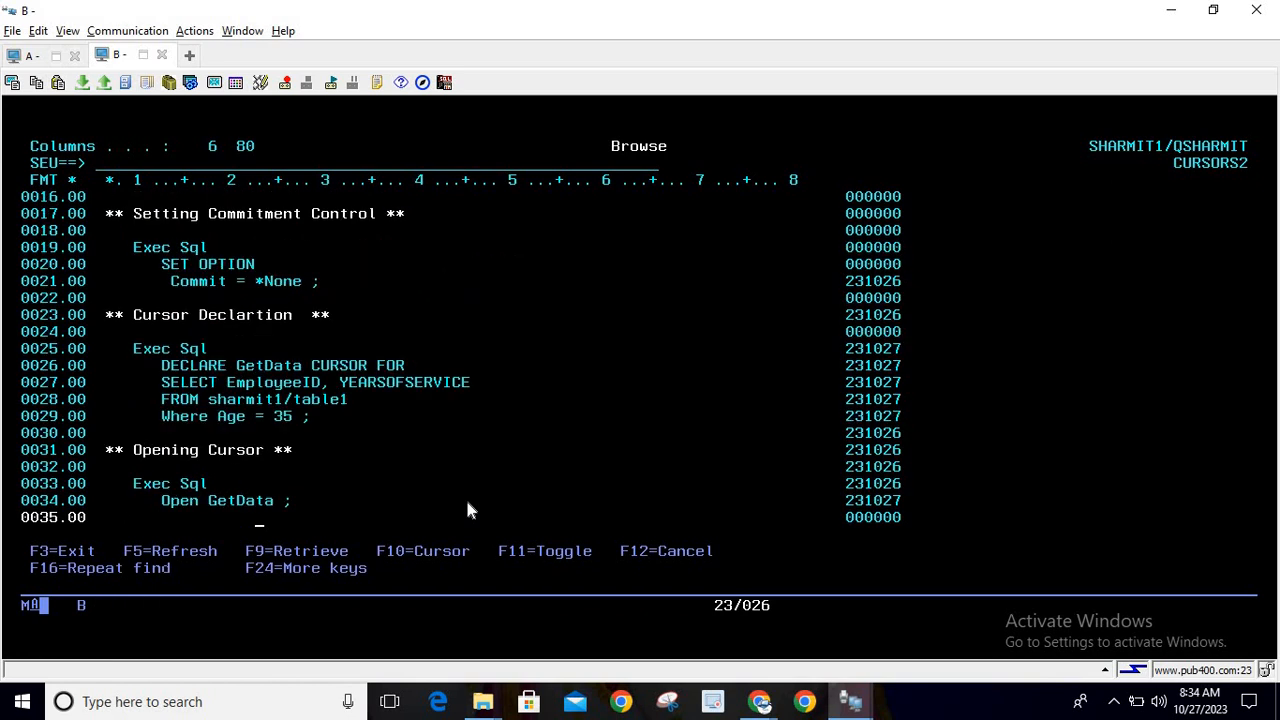
pyautogui.moveTo(324, 382)
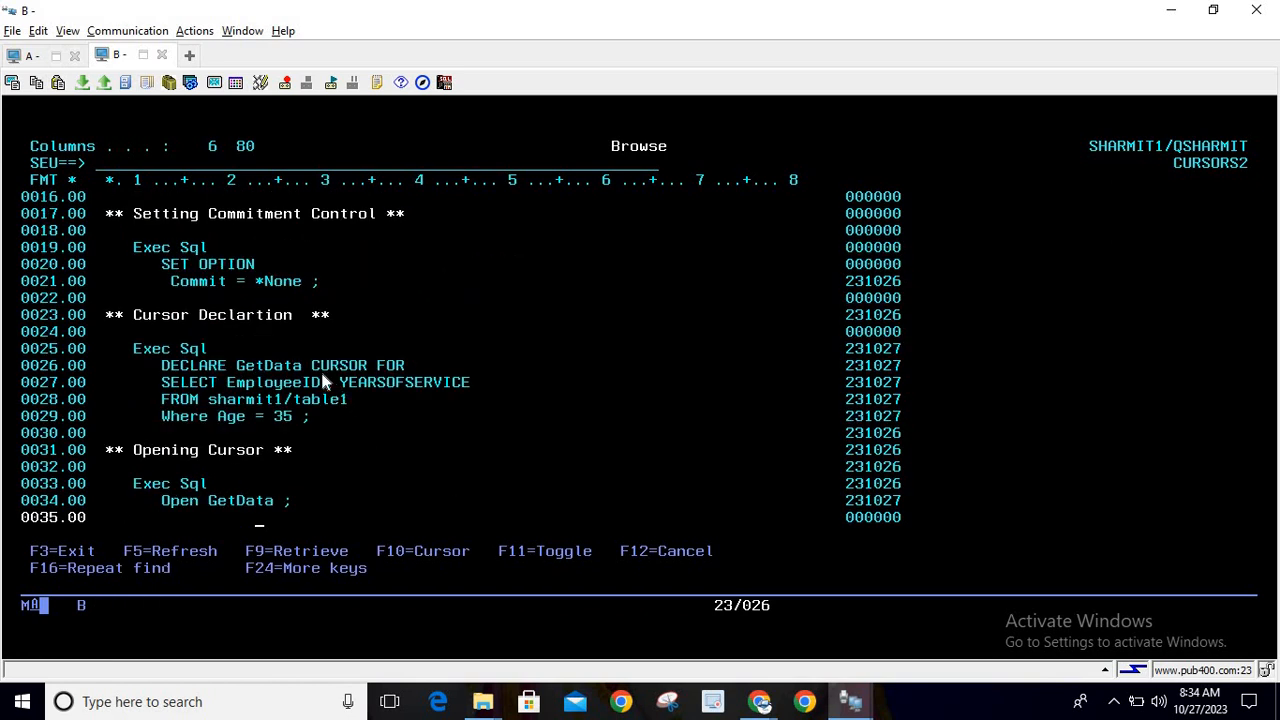
pyautogui.doubleClick(268, 364)
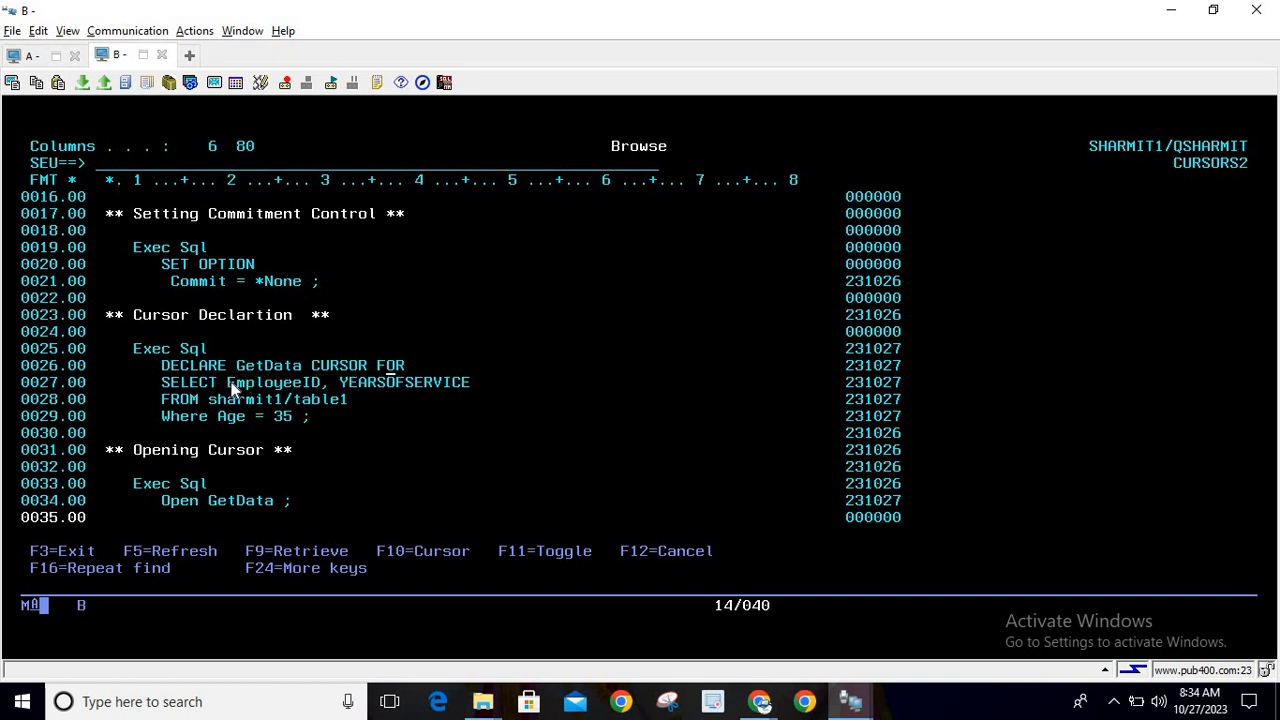
pyautogui.moveTo(228, 382); pyautogui.dragTo(472, 382)
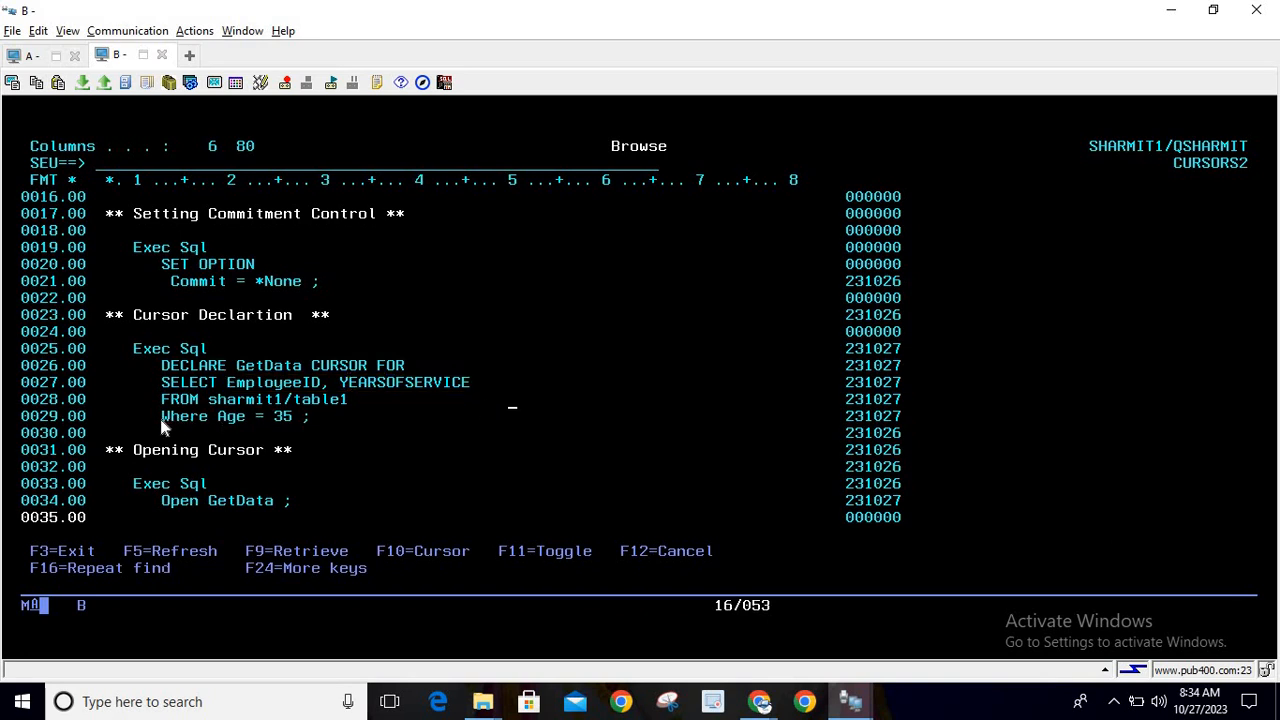
pyautogui.moveTo(482, 420)
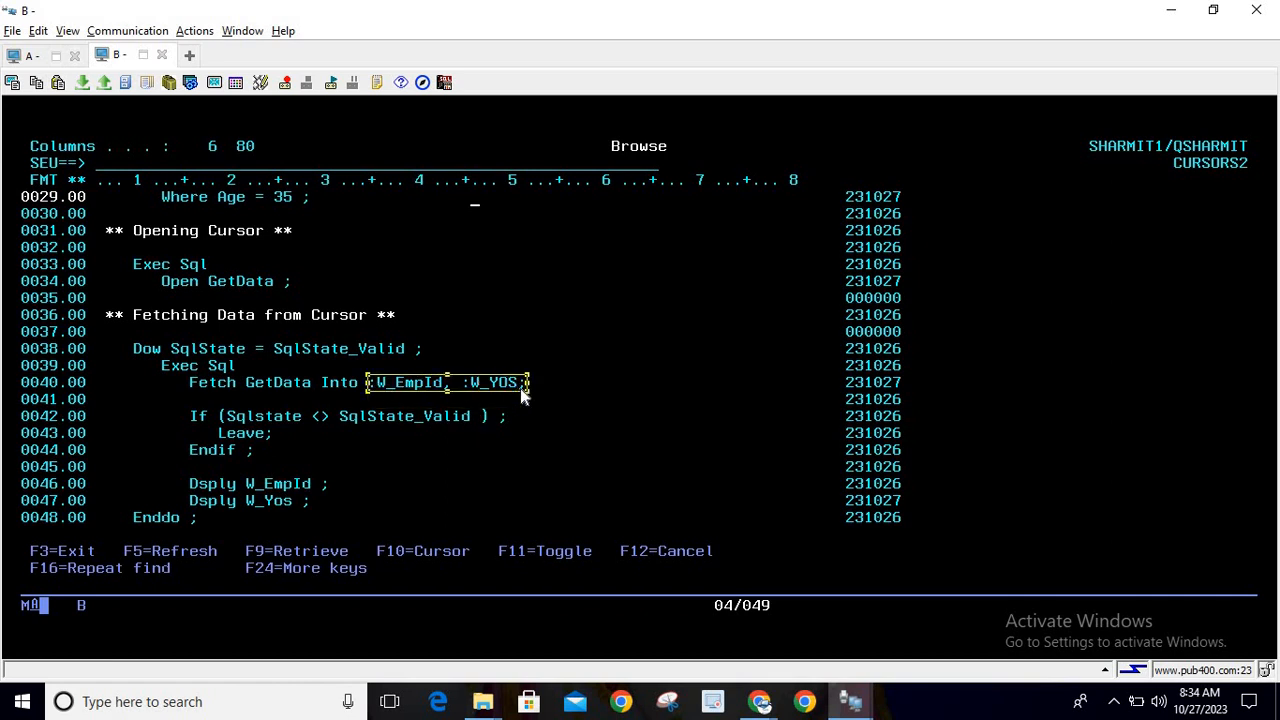
pyautogui.moveTo(720, 366)
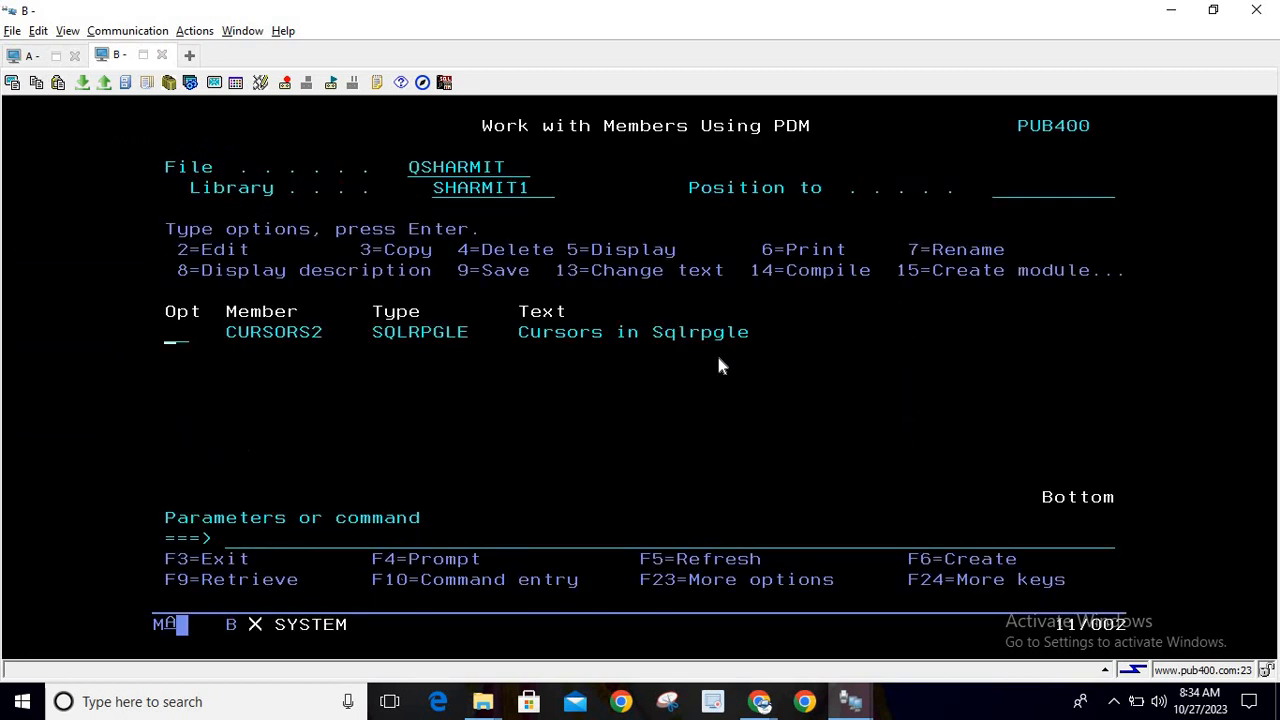
pyautogui.press('Enter')
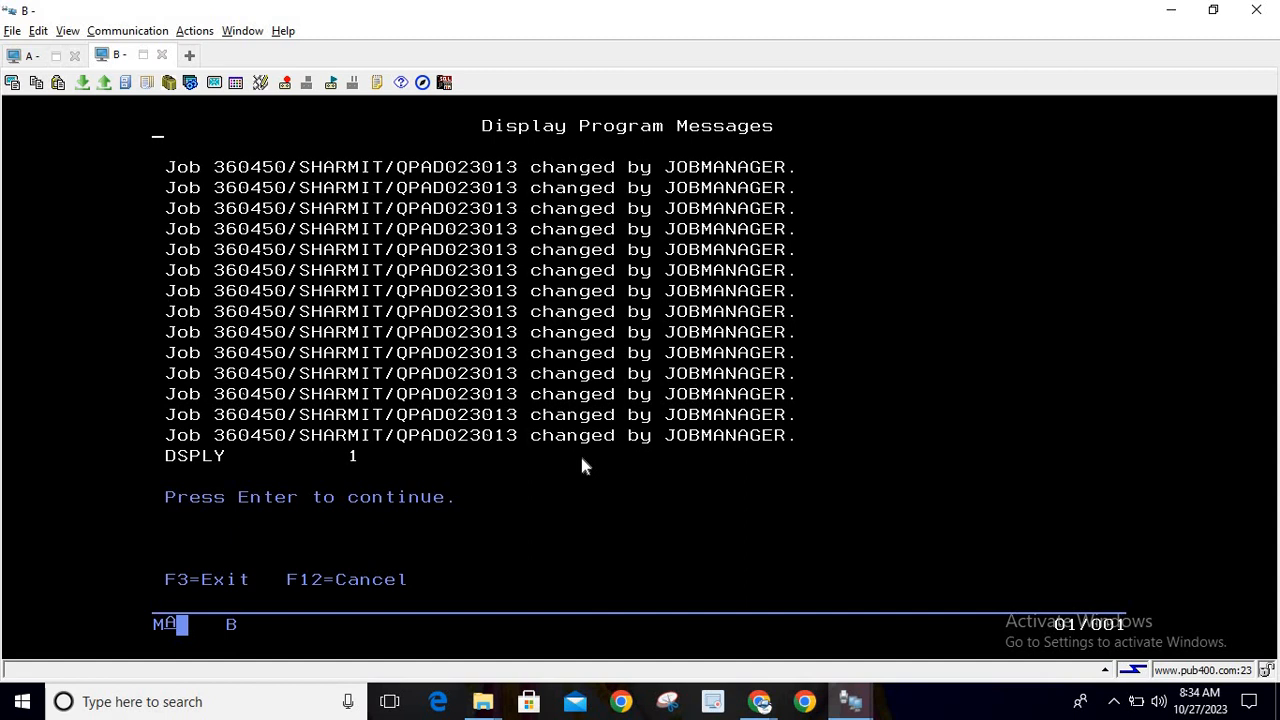
pyautogui.press('Enter')
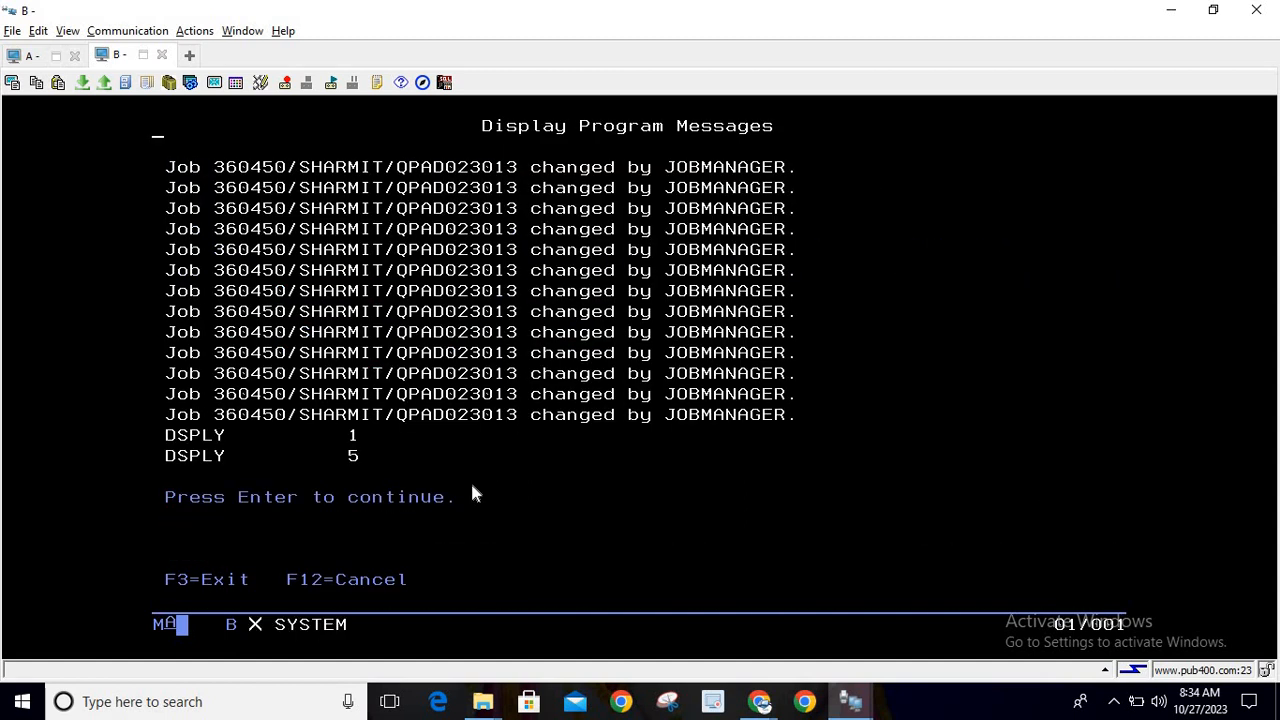
pyautogui.press('Enter')
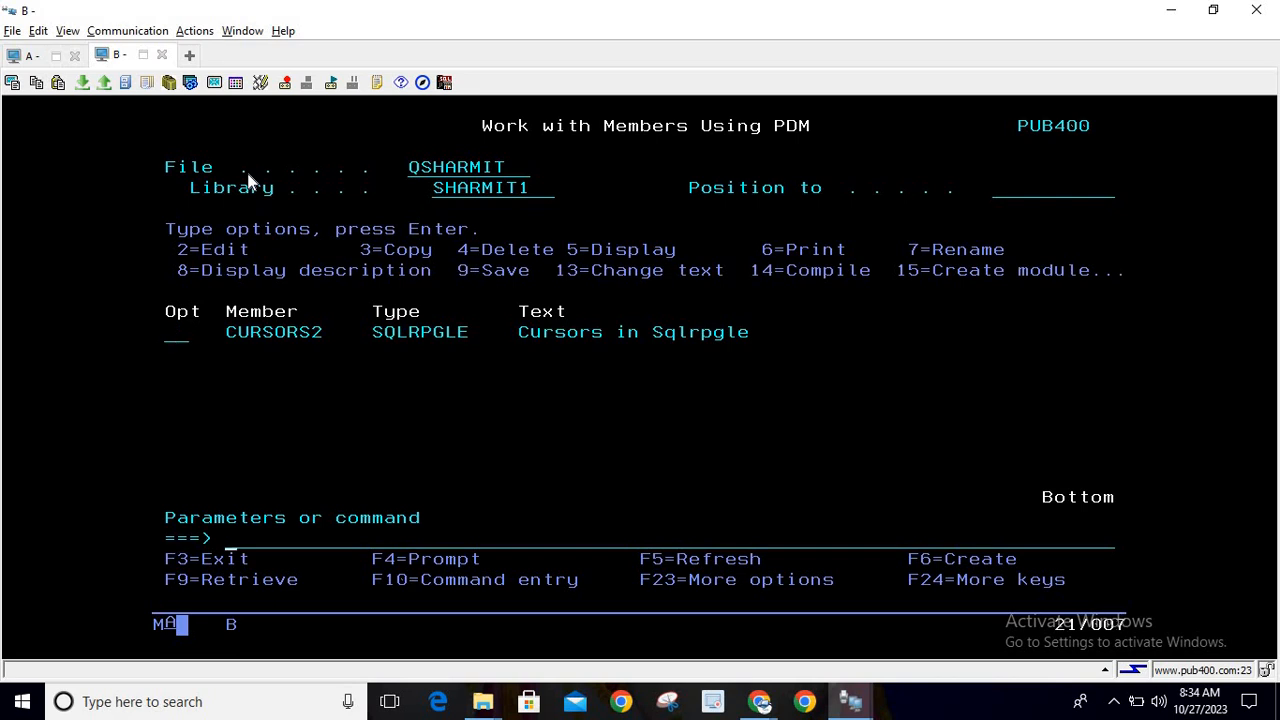
pyautogui.write('strsl')
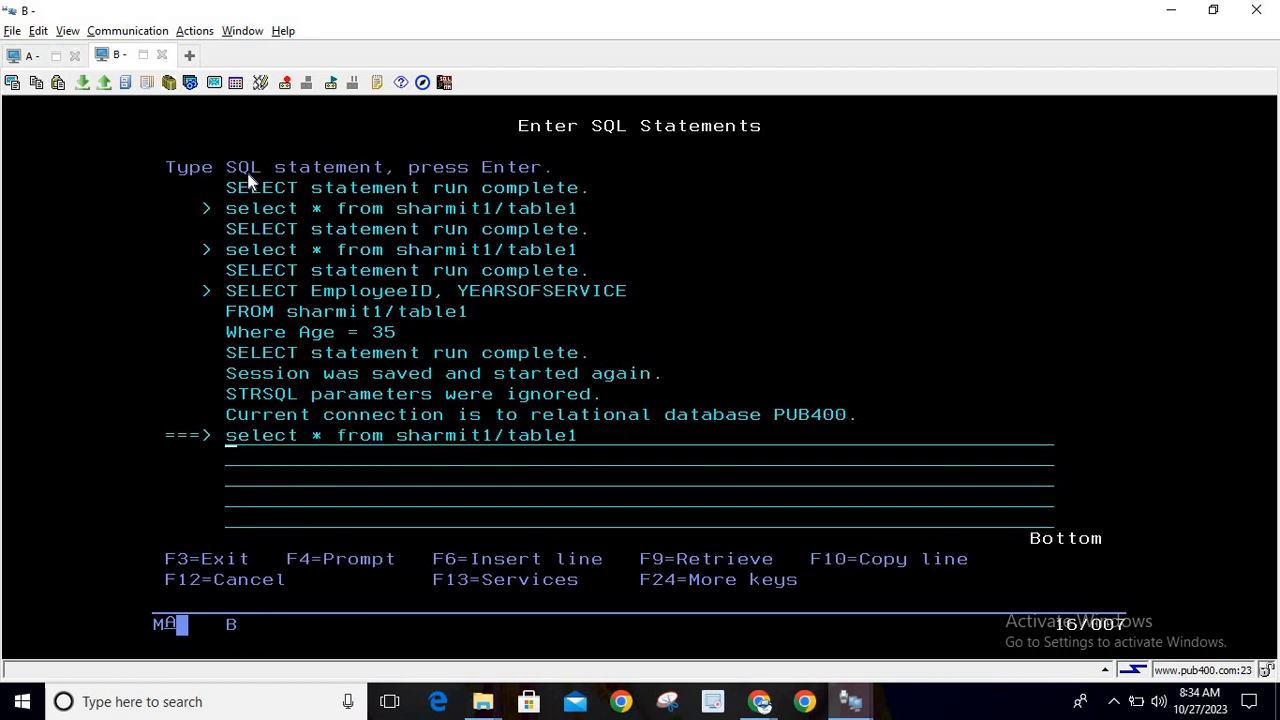
pyautogui.press('Enter')
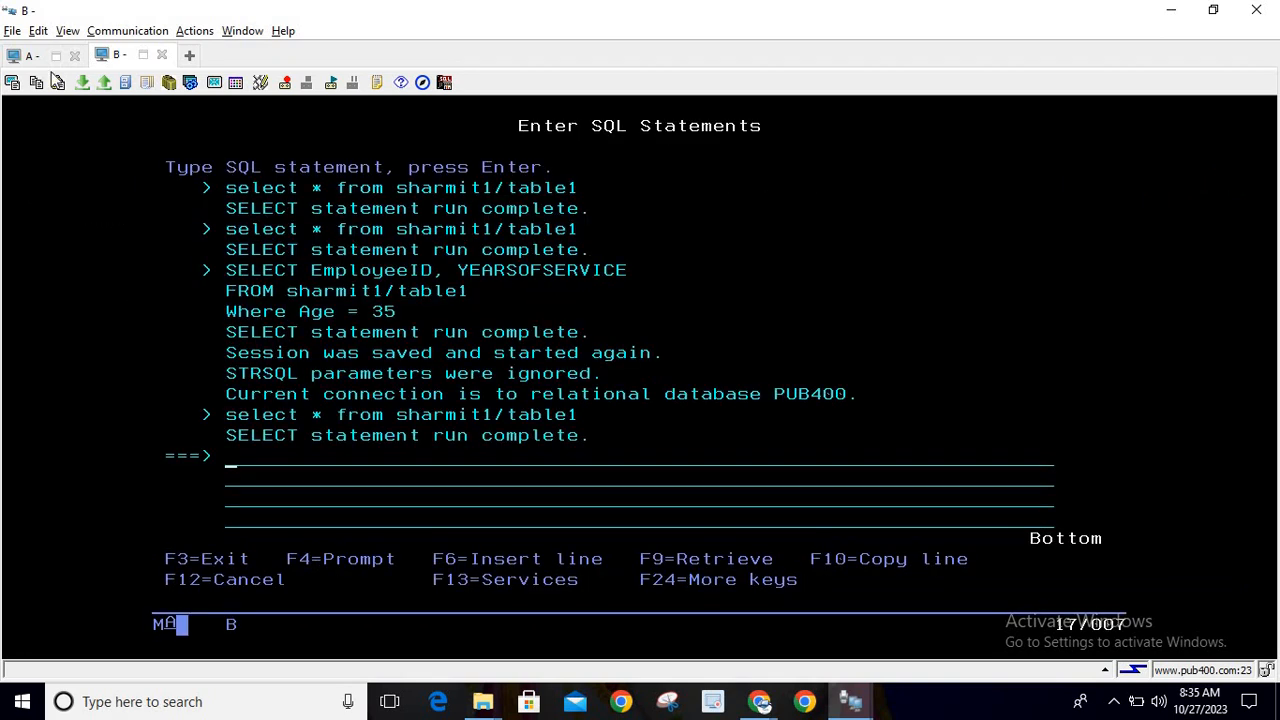
pyautogui.click(36, 54)
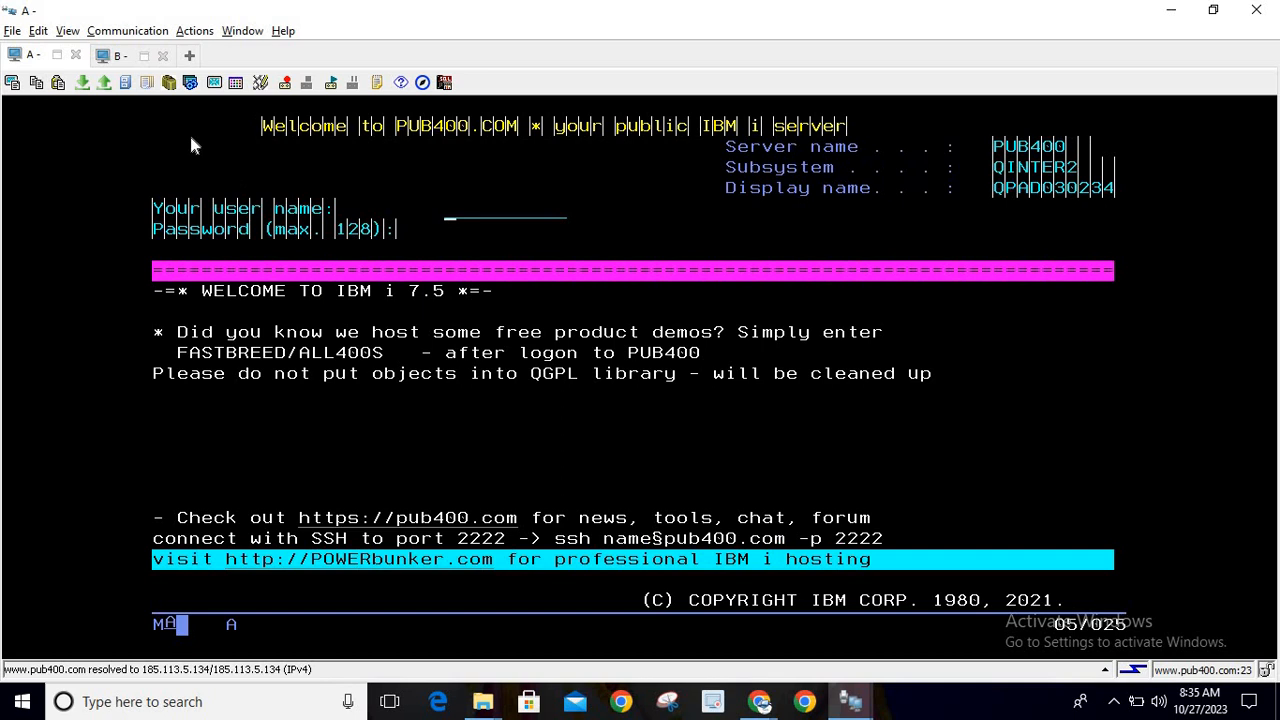
pyautogui.click(116, 54)
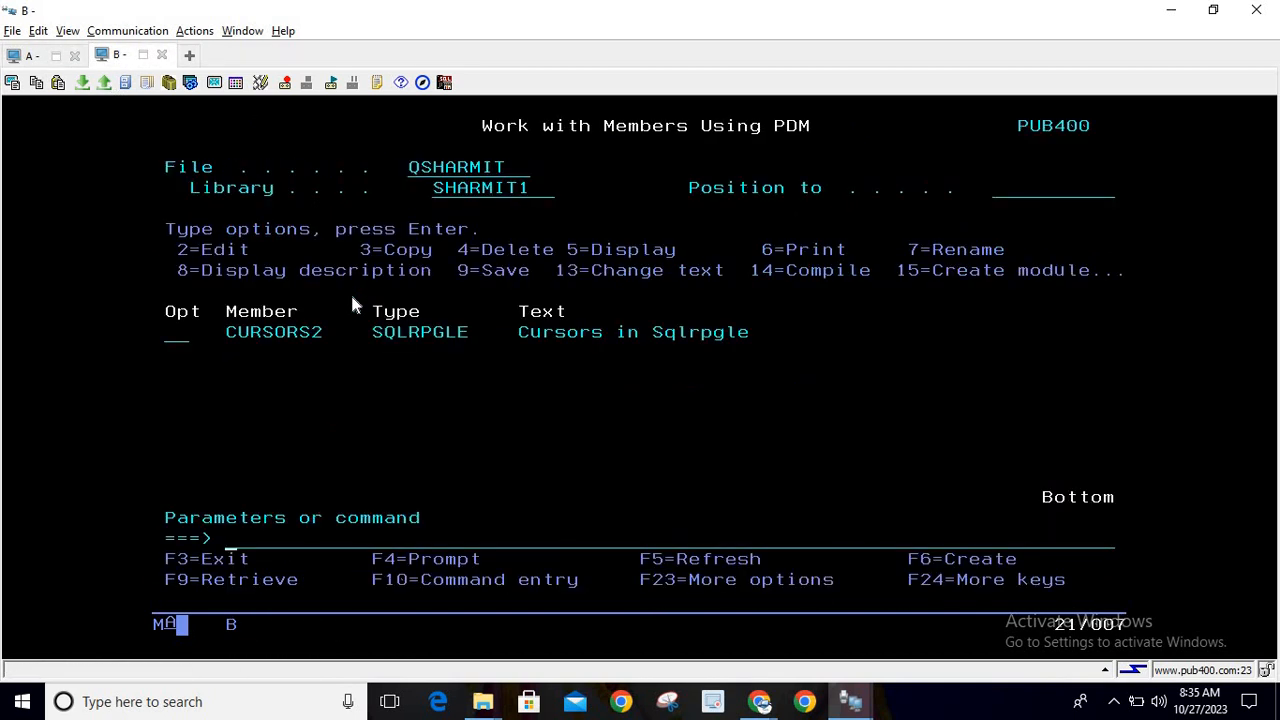
pyautogui.moveTo(464, 398)
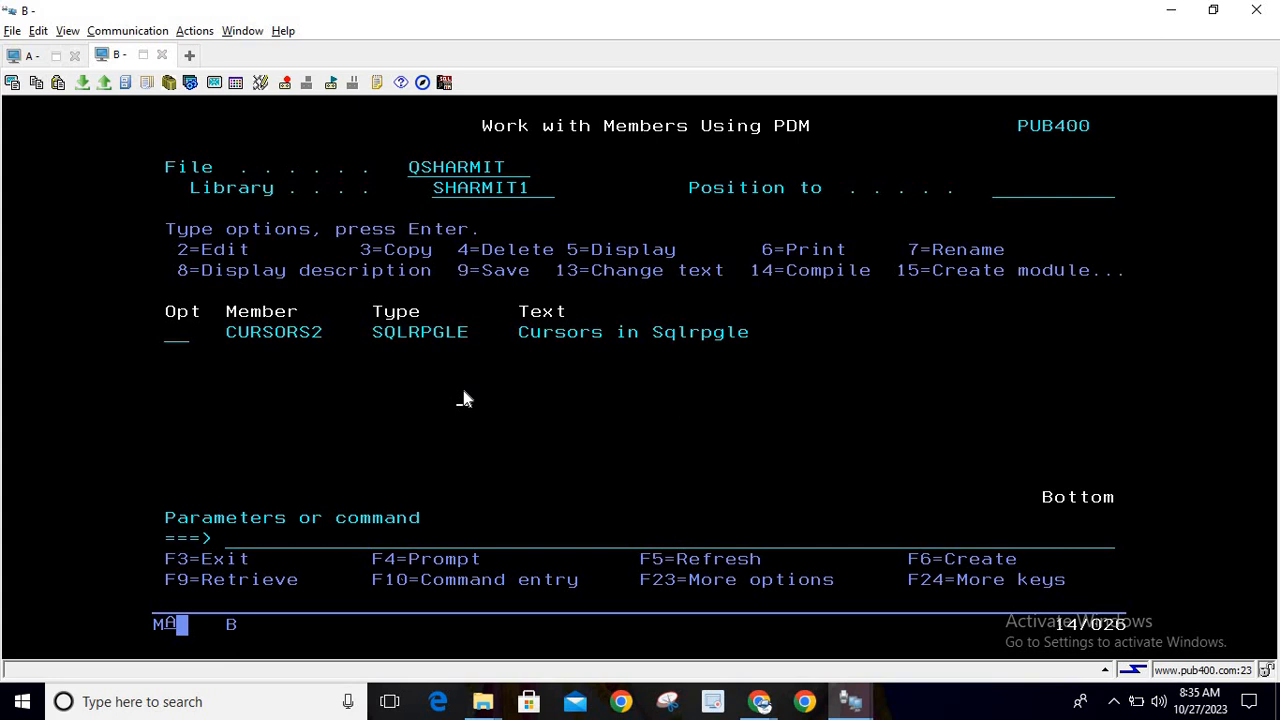